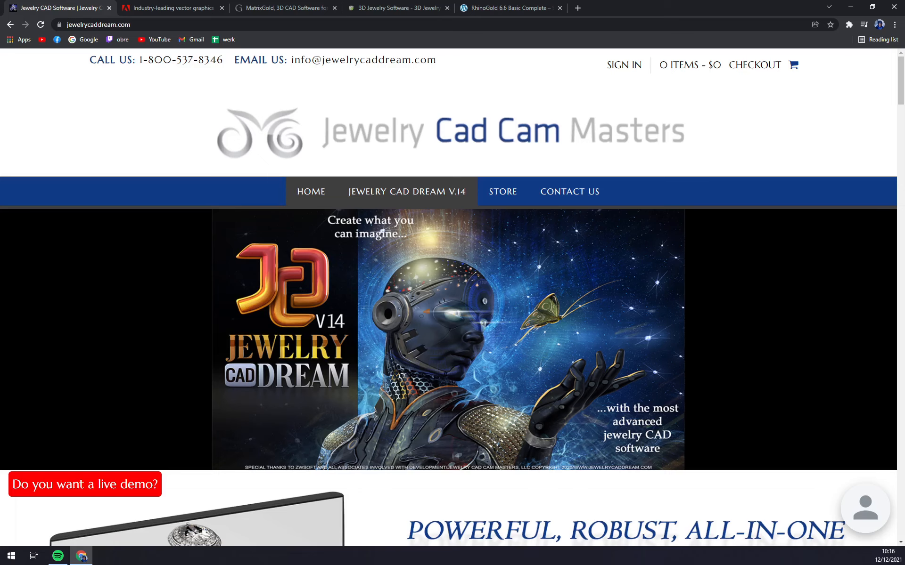
Step: Scroll the homepage down to the 'Powerful, Robust, All-in-One' jewelry design section
scroll("down", 3)
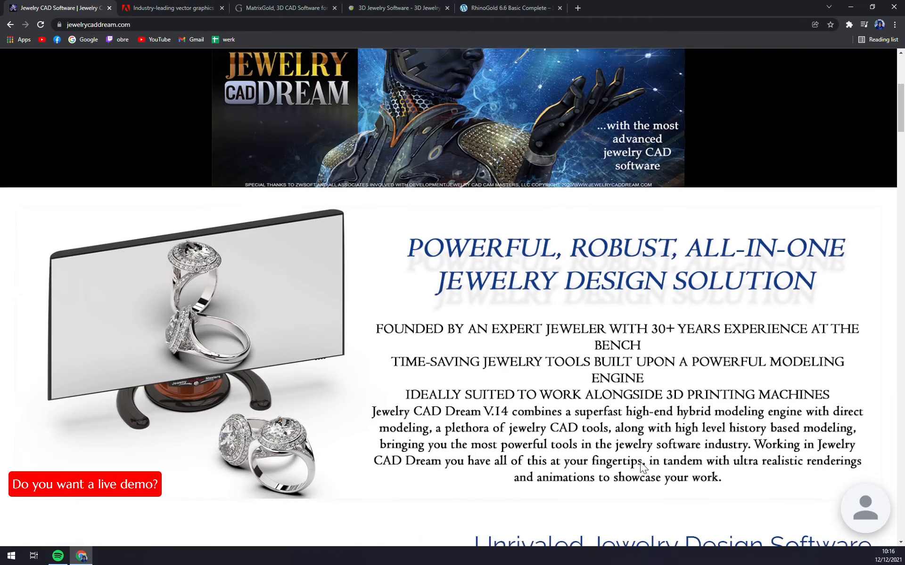
scroll("down", 3)
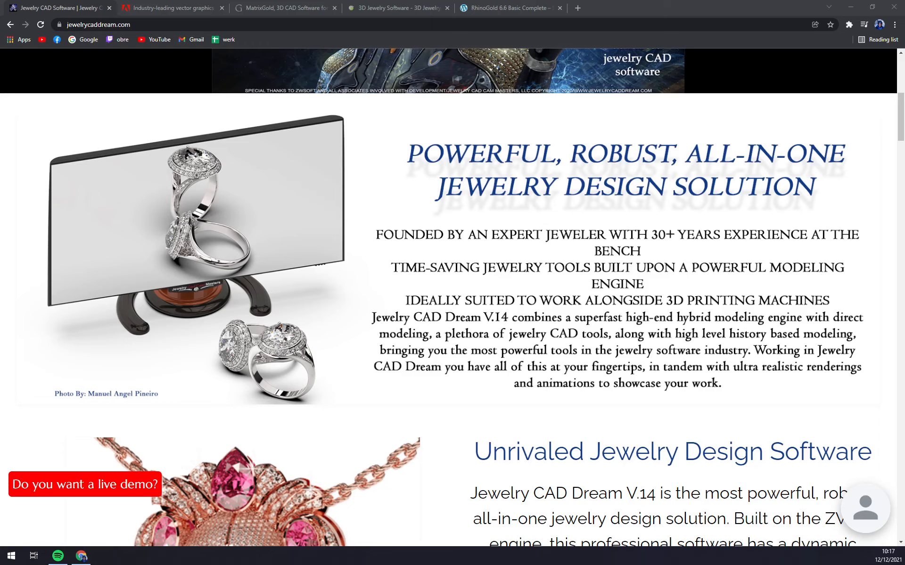
Step: Review the homepage features and Pricing cards: $5,850 permanent licence and $35 remote installation
scroll("up", 3)
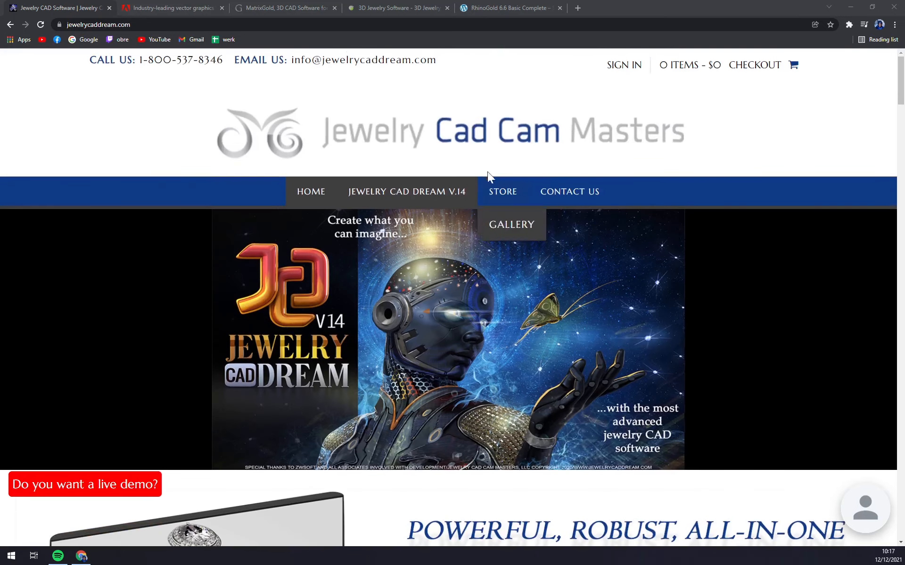
mouse_move(487, 177)
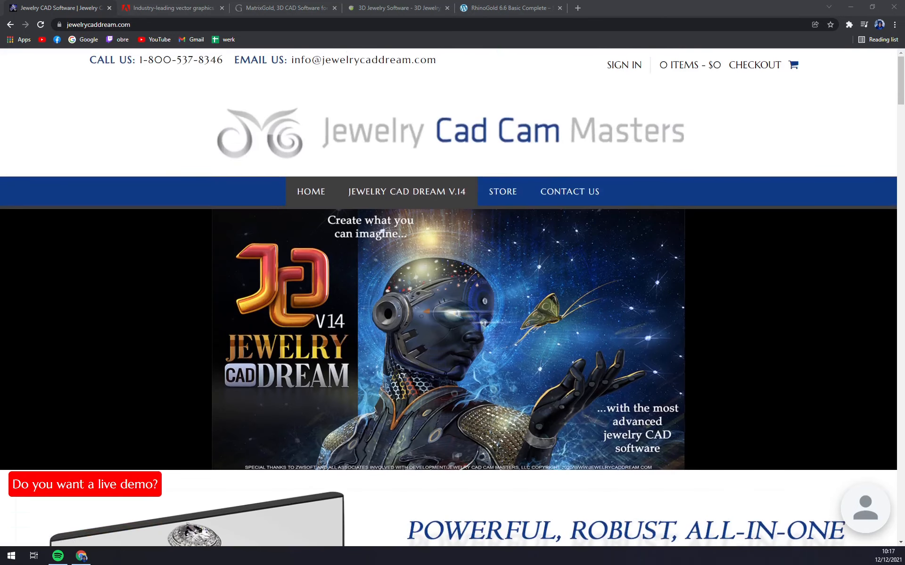
scroll("down", 3)
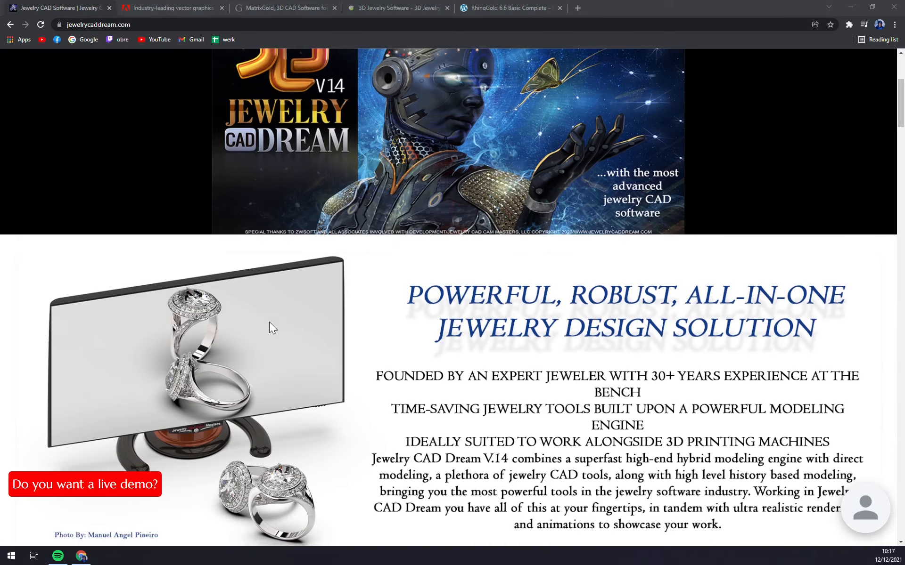
scroll("down", 3)
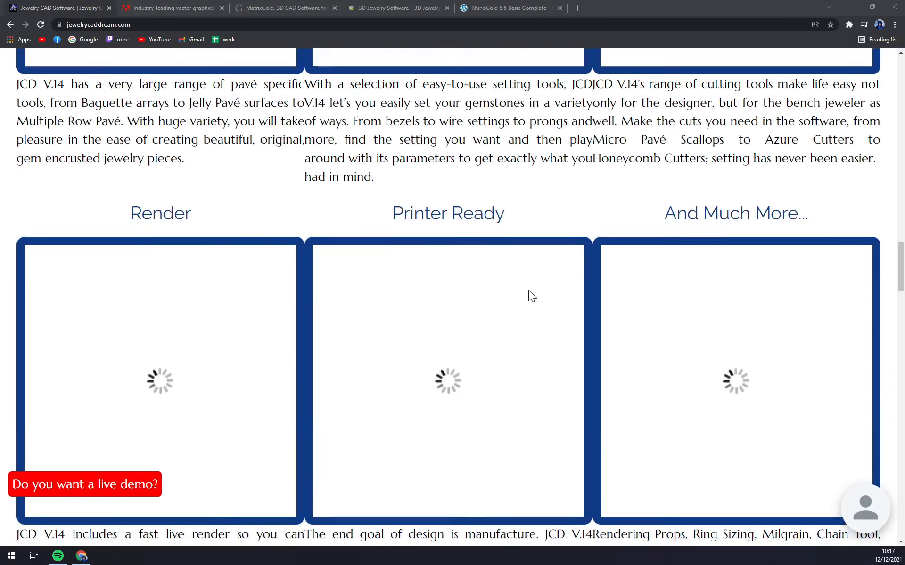
scroll("down", 3)
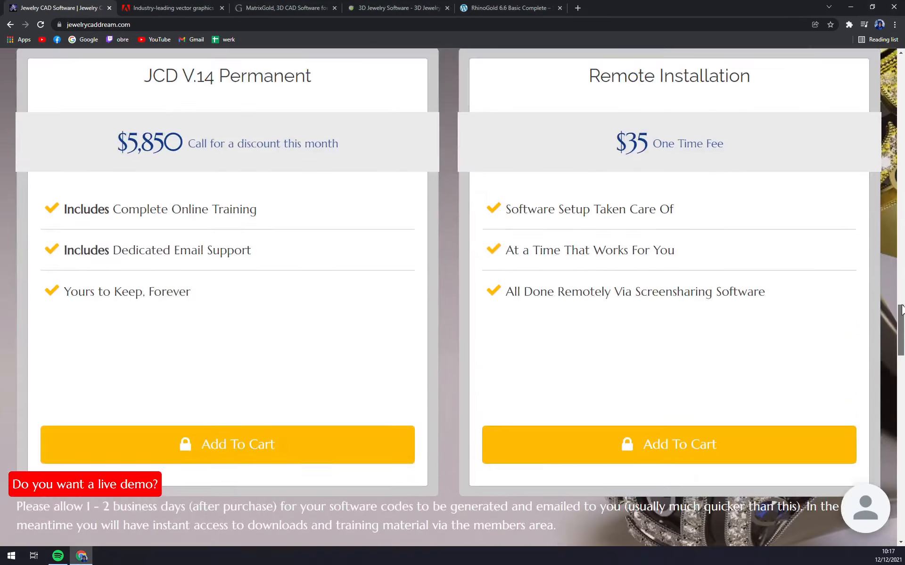
scroll("up", 3)
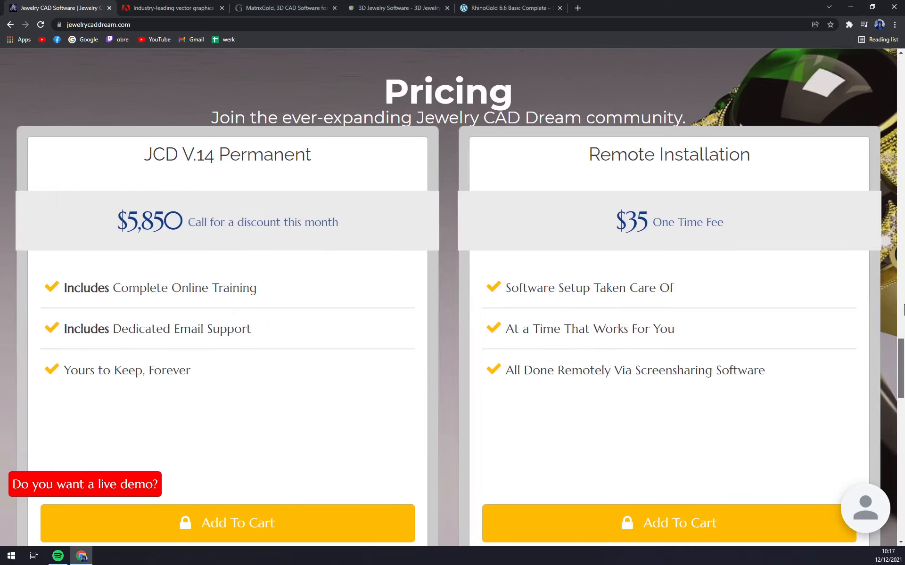
scroll("down", 3)
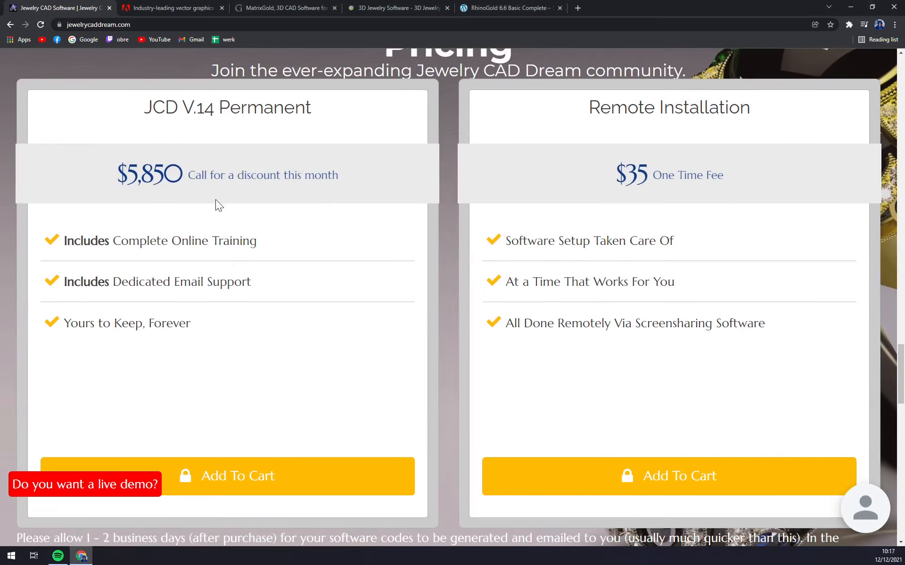
mouse_move(425, 269)
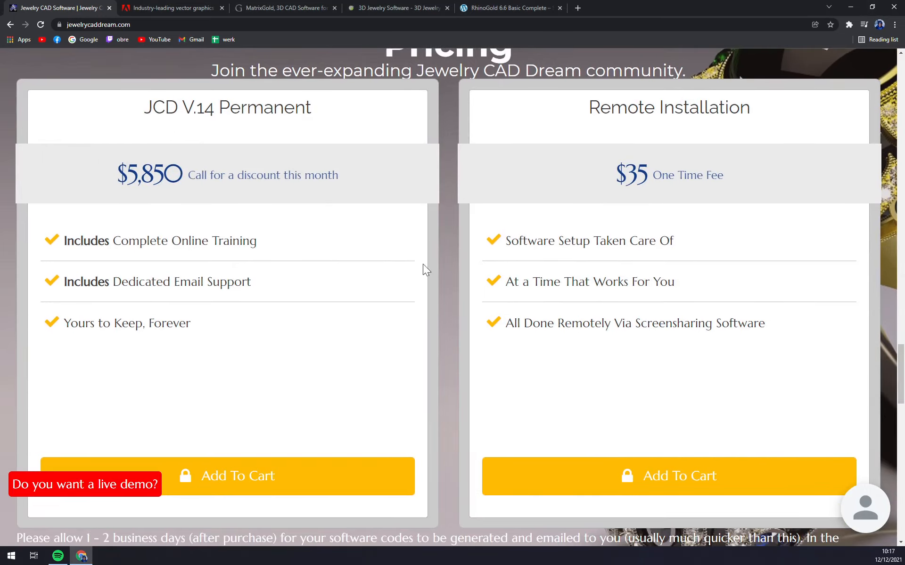
mouse_move(278, 130)
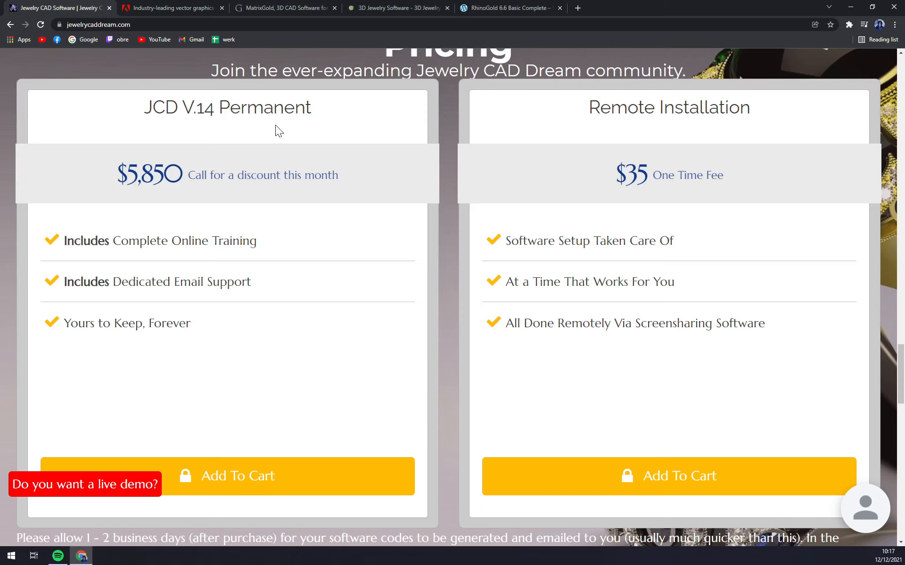
mouse_move(286, 202)
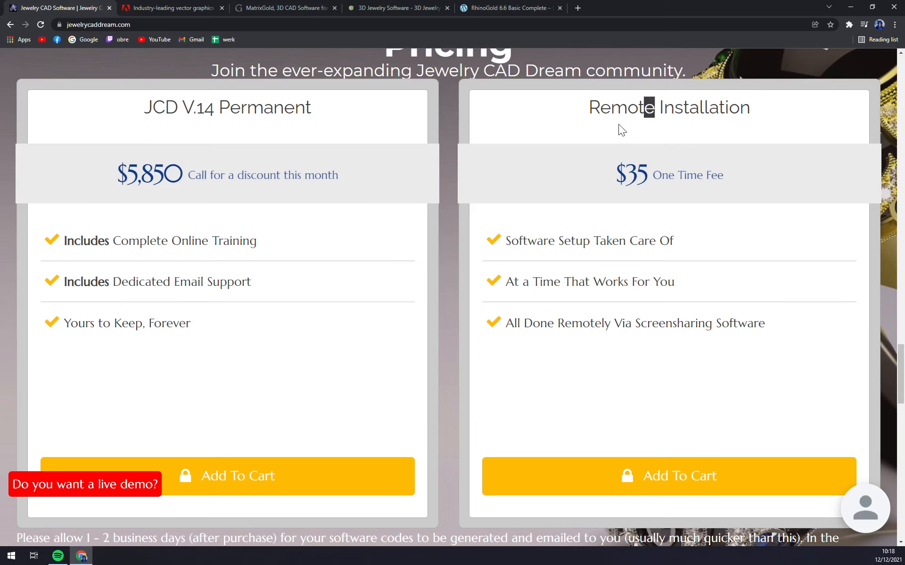
Step: Continue down past the gallery grid to the footer with company contact details
scroll("up", 3)
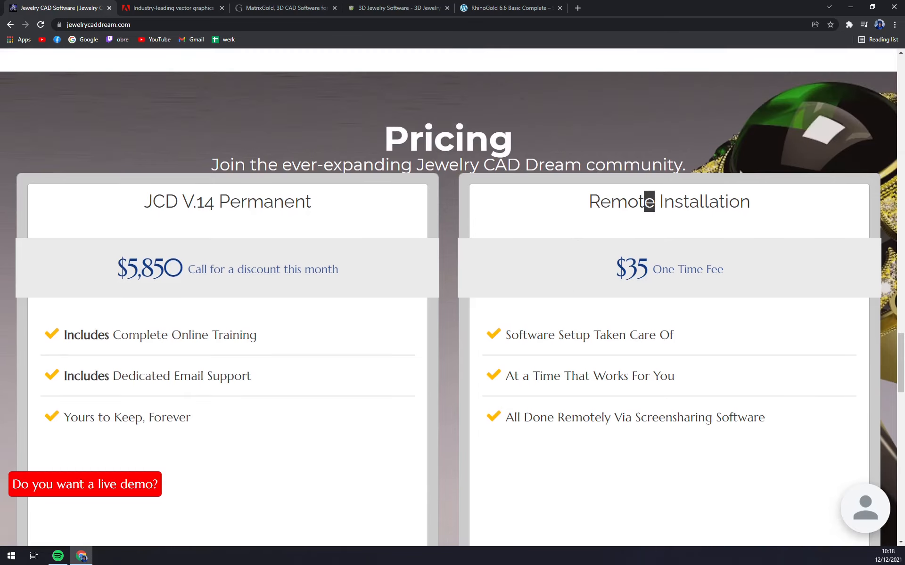
scroll("down", 3)
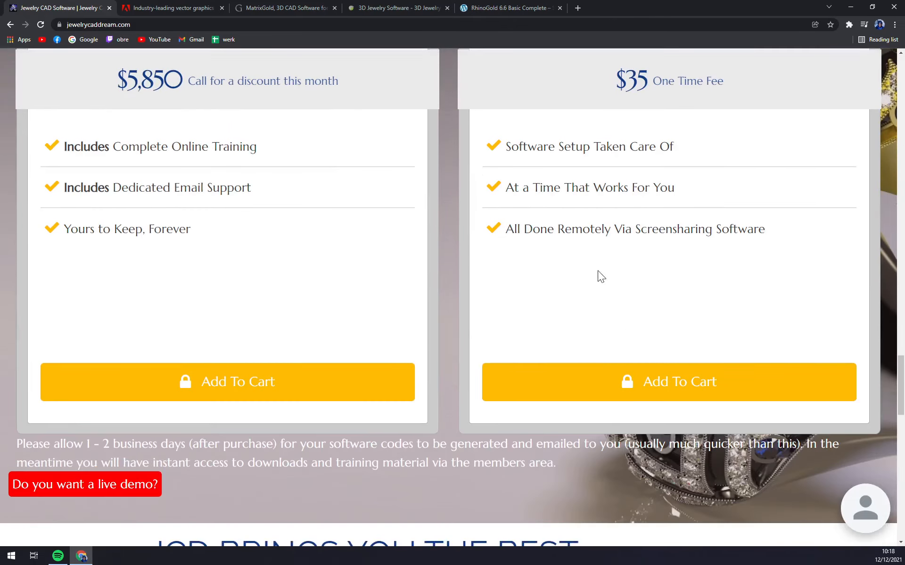
scroll("down", 3)
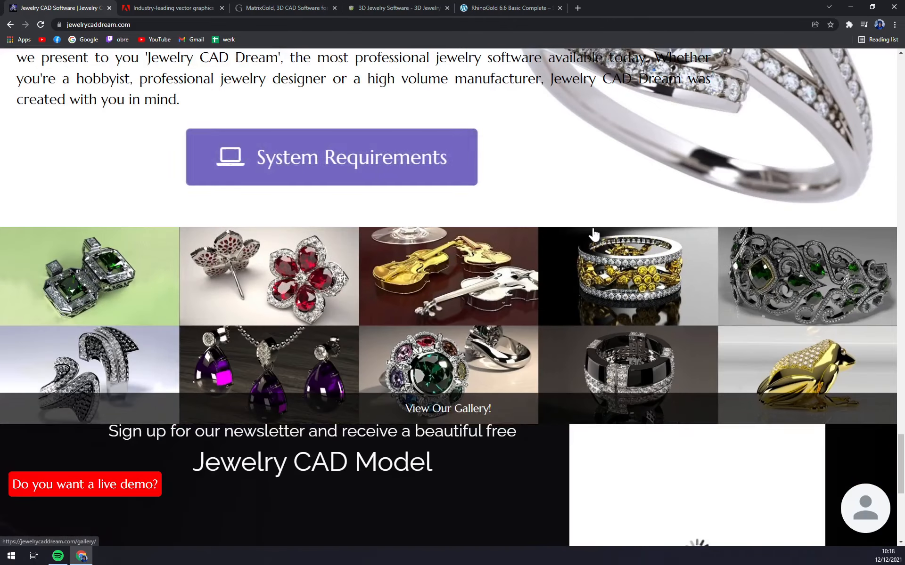
scroll("down", 3)
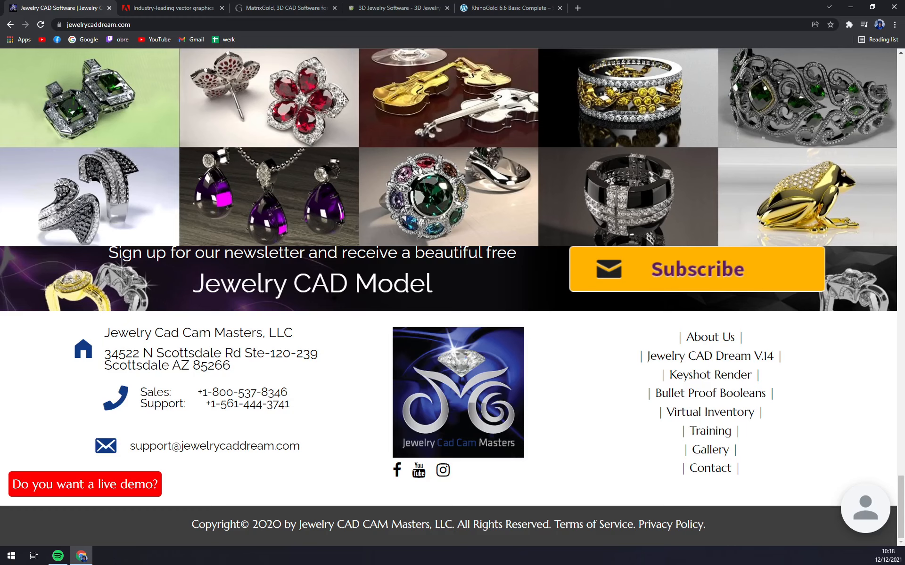
Step: Switch to the Adobe Illustrator product page showing Creative Cloud at US$20.99/mo
left_click(172, 7)
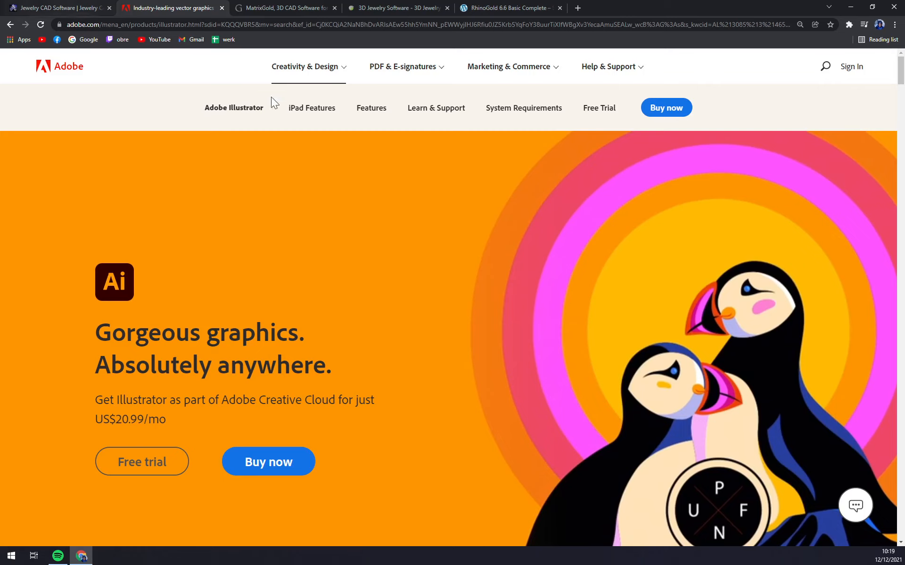
mouse_move(598, 107)
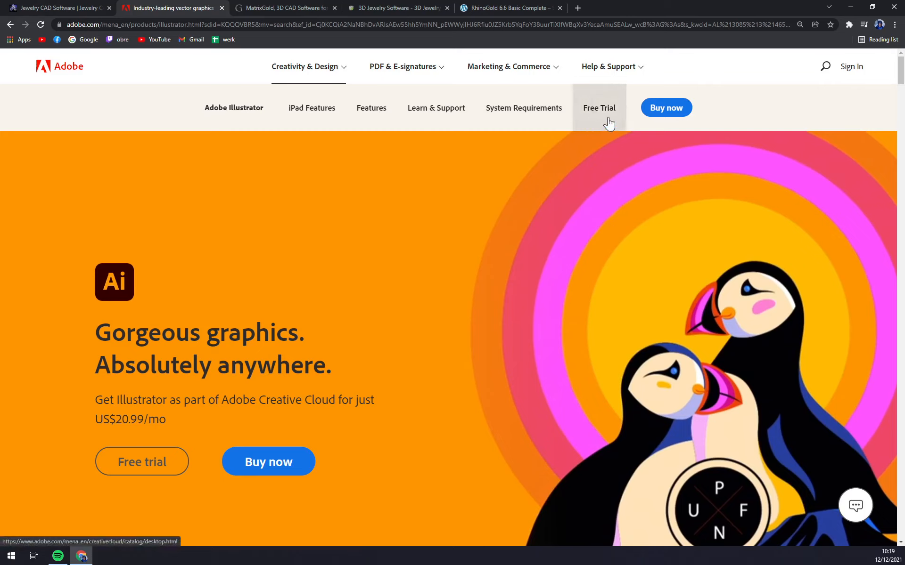
mouse_move(599, 107)
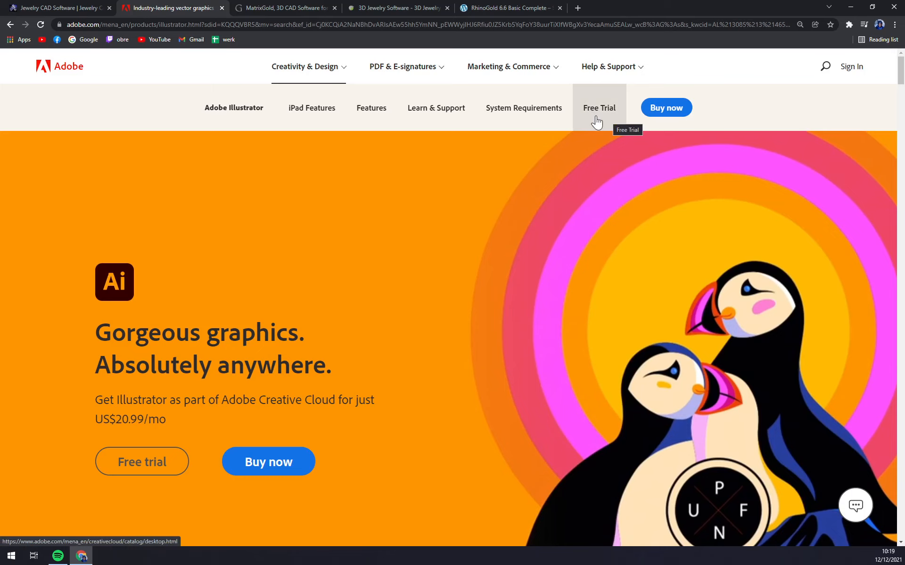
mouse_move(667, 115)
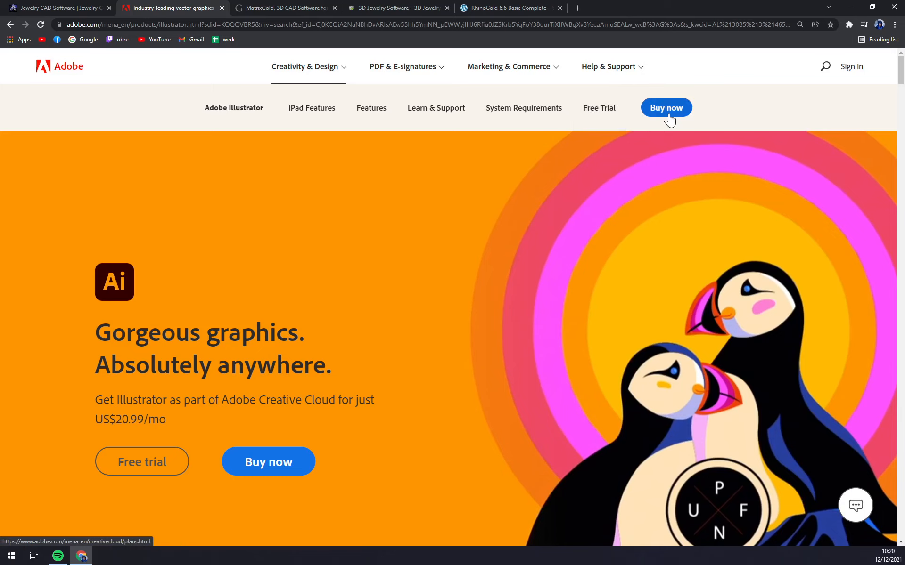
Step: Go to Creative Cloud plans and highlight Illustrator's US$20.99/mo price
left_click(665, 107)
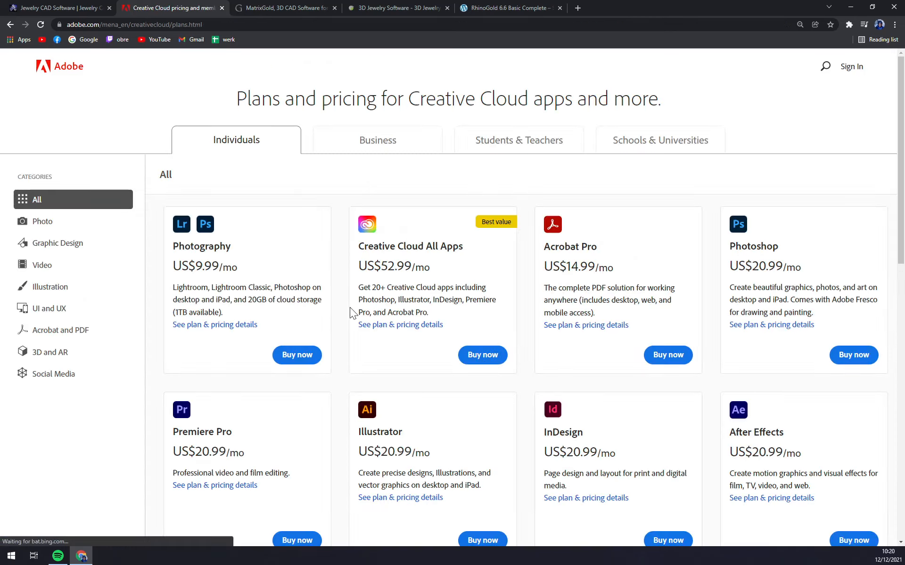
mouse_move(424, 201)
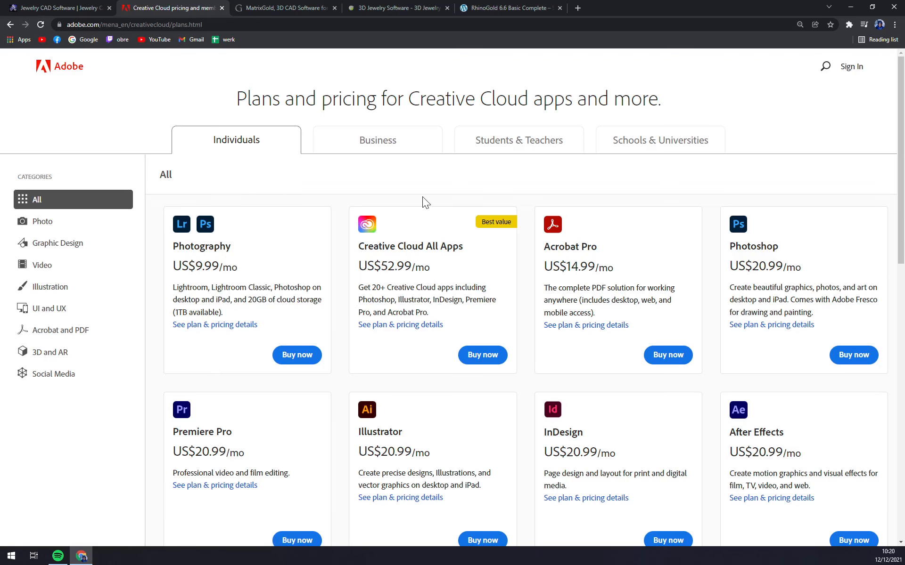
scroll("down", 3)
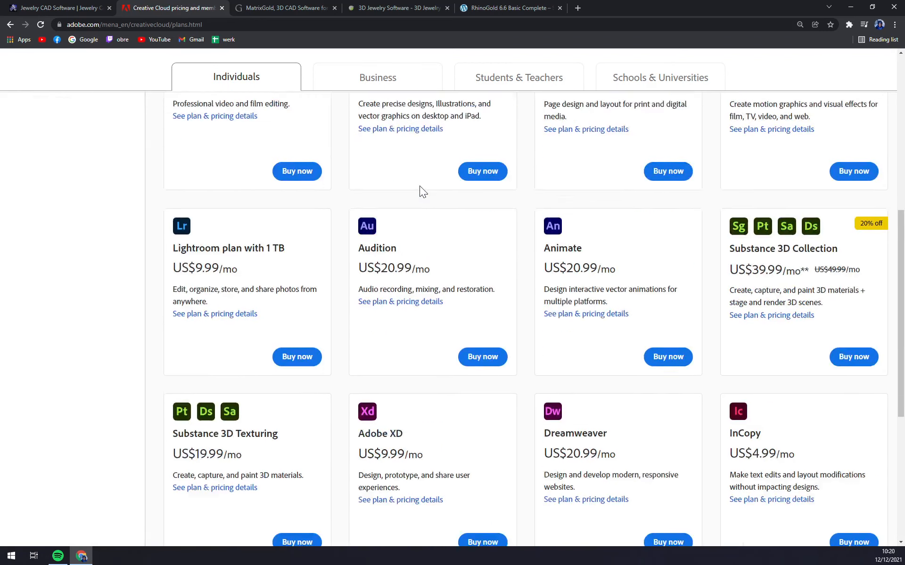
scroll("up", 3)
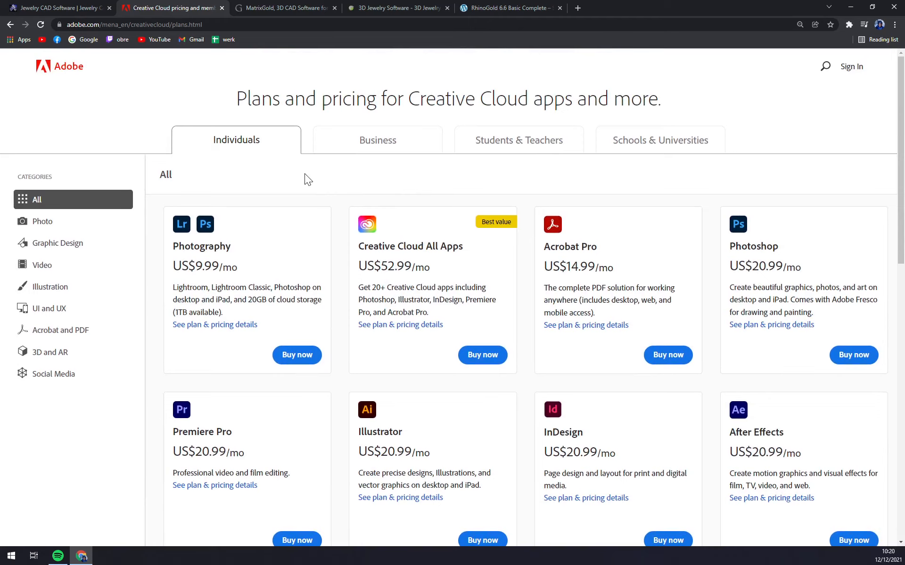
mouse_move(359, 192)
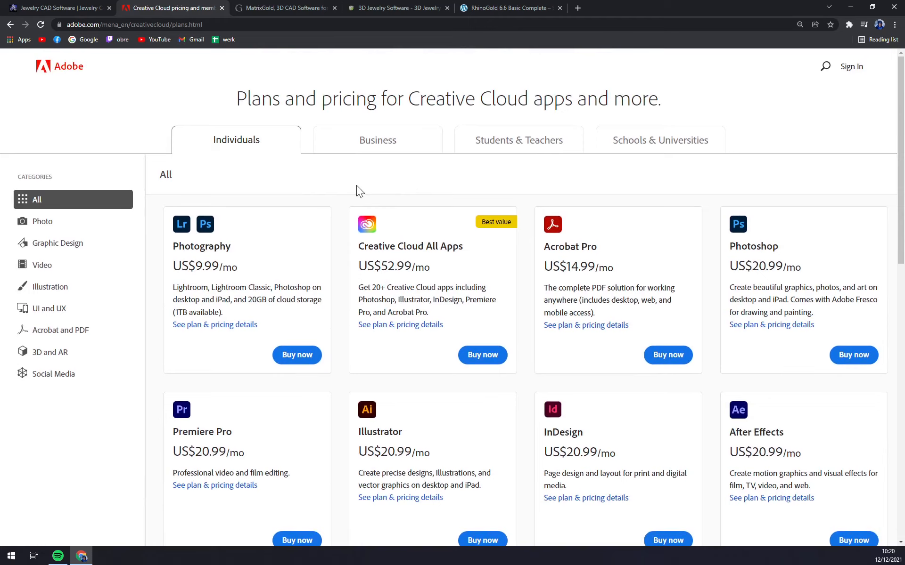
mouse_move(356, 190)
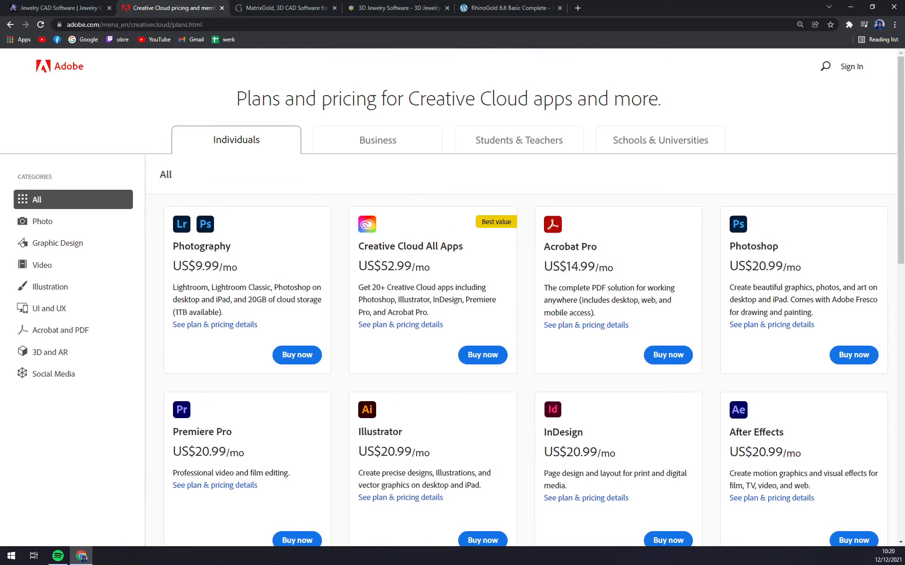
mouse_move(366, 341)
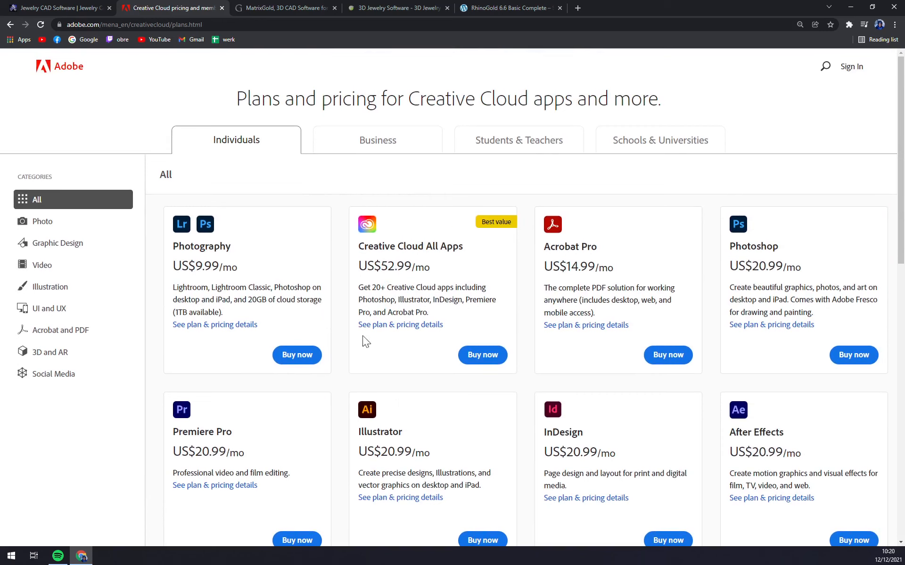
double_click(395, 451)
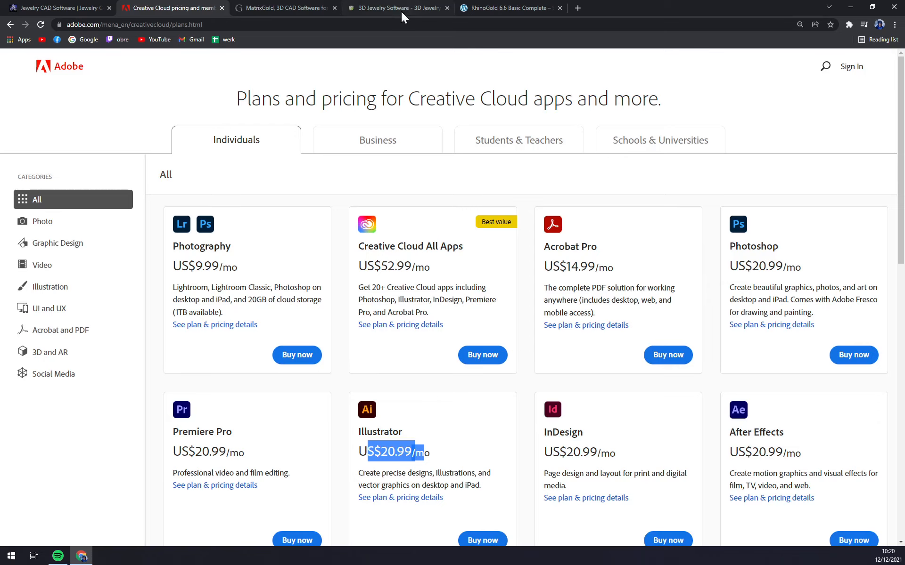
Step: Switch to the Gemvision MatrixGold overview page
left_click(283, 7)
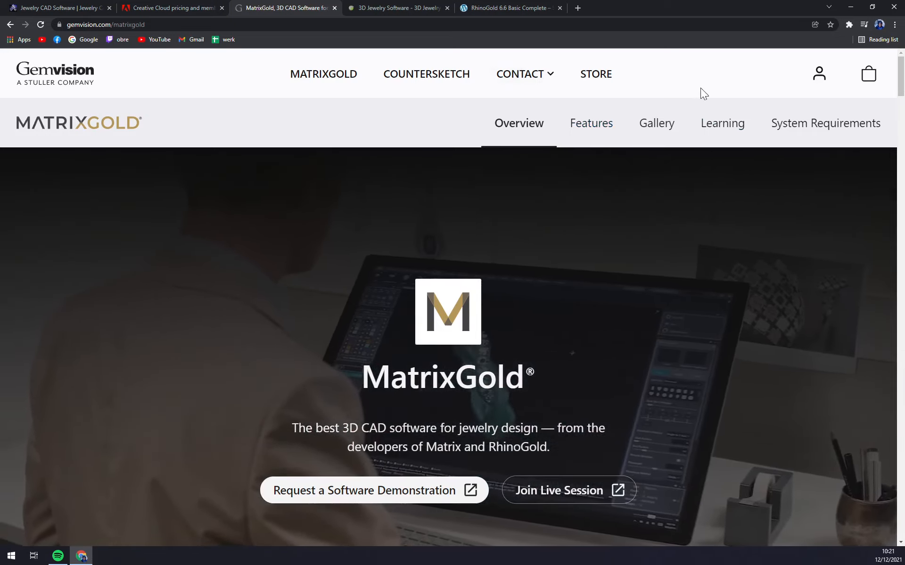
Step: Enter the Gemvision store and choose Buy Now on the MatrixGold Transition Pricing card
left_click(596, 74)
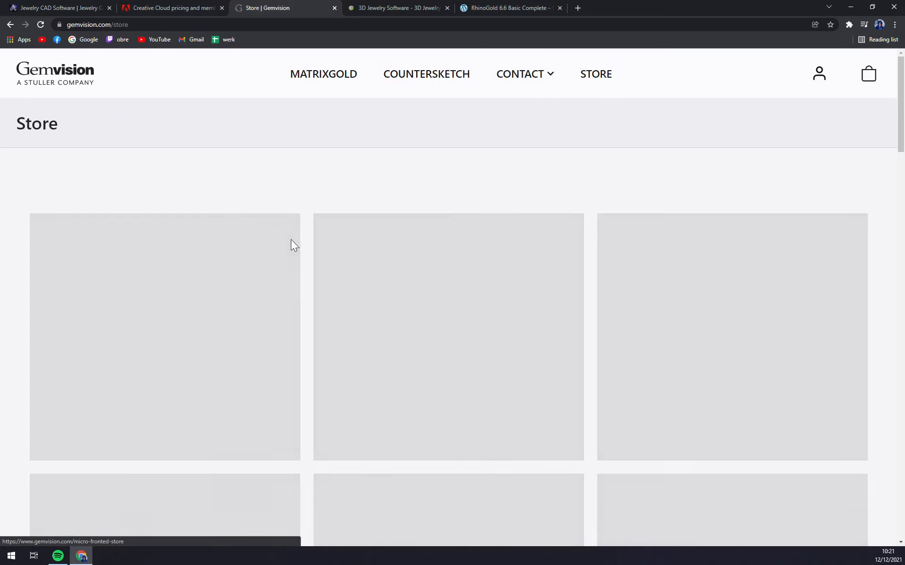
scroll("down", 3)
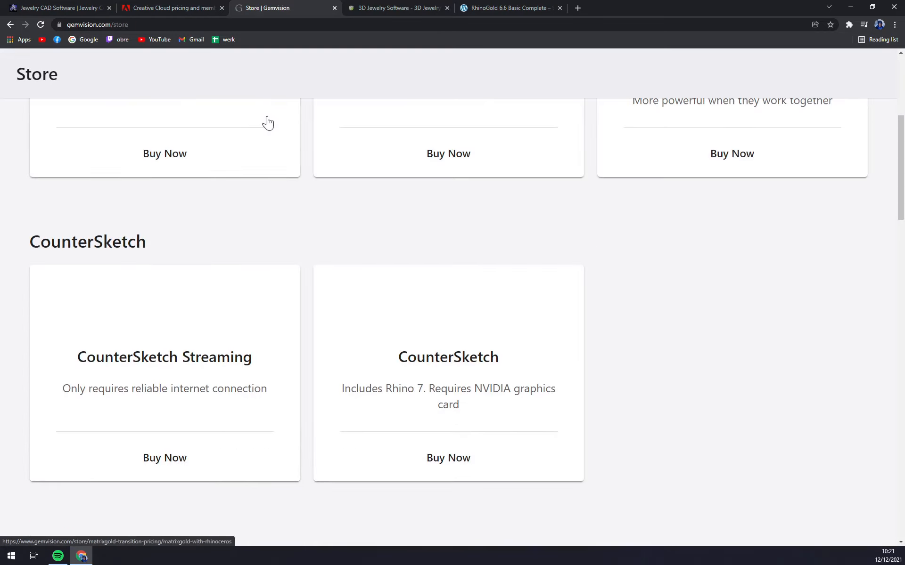
scroll("up", 3)
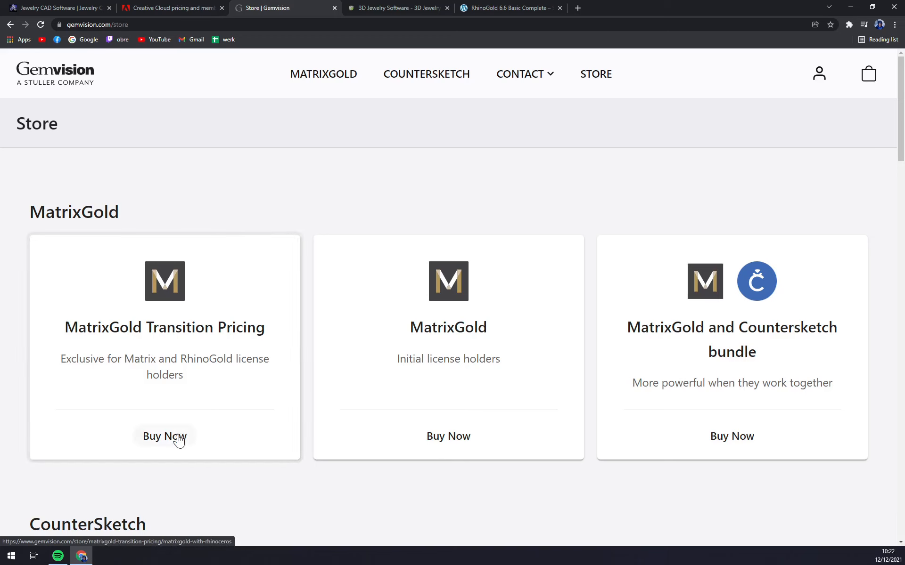
left_click(164, 436)
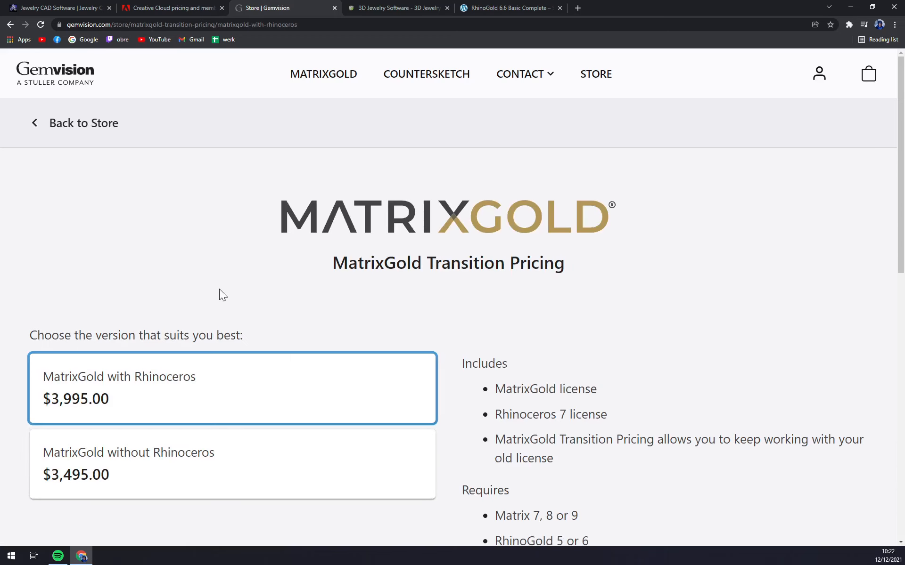
Step: Review the transition options: $3,995 with Rhinoceros and $3,495 without
scroll("down", 3)
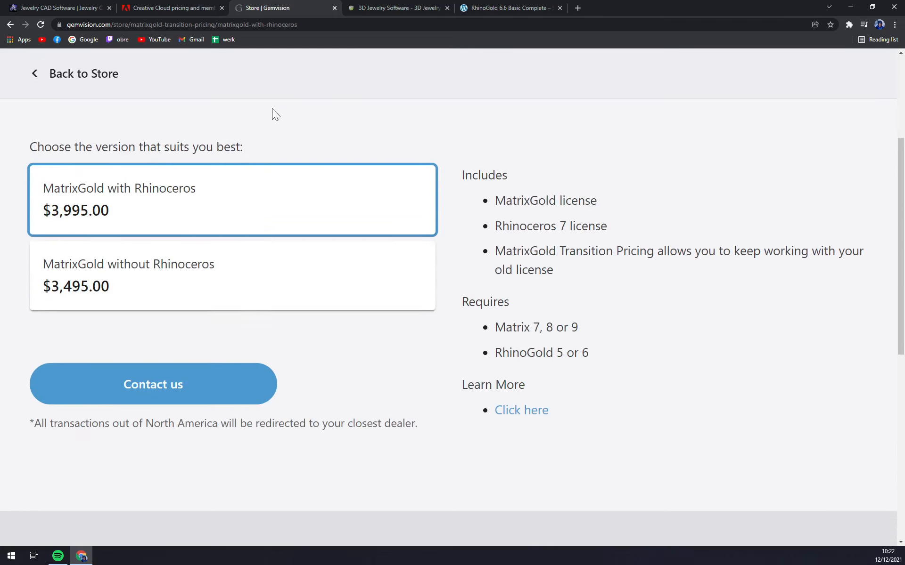
scroll("up", 3)
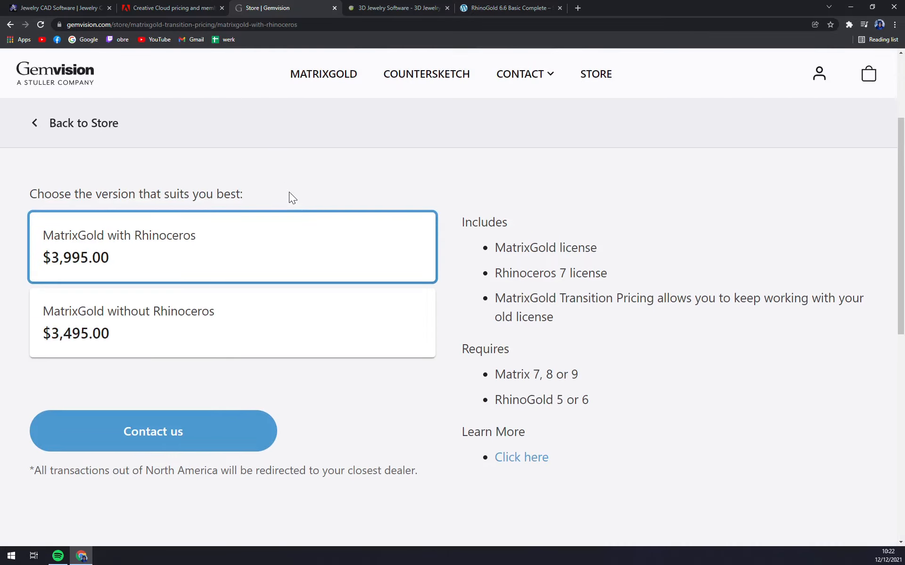
mouse_move(299, 200)
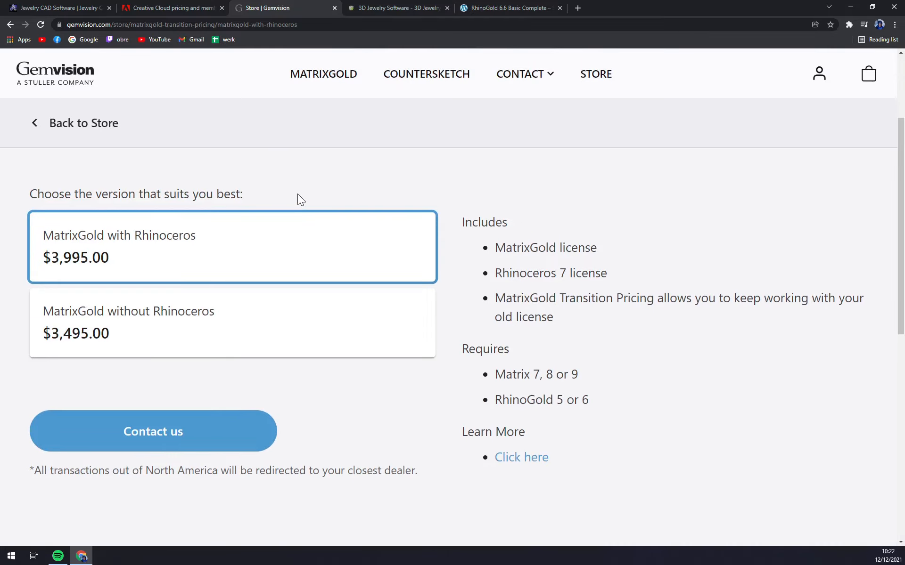
mouse_move(305, 210)
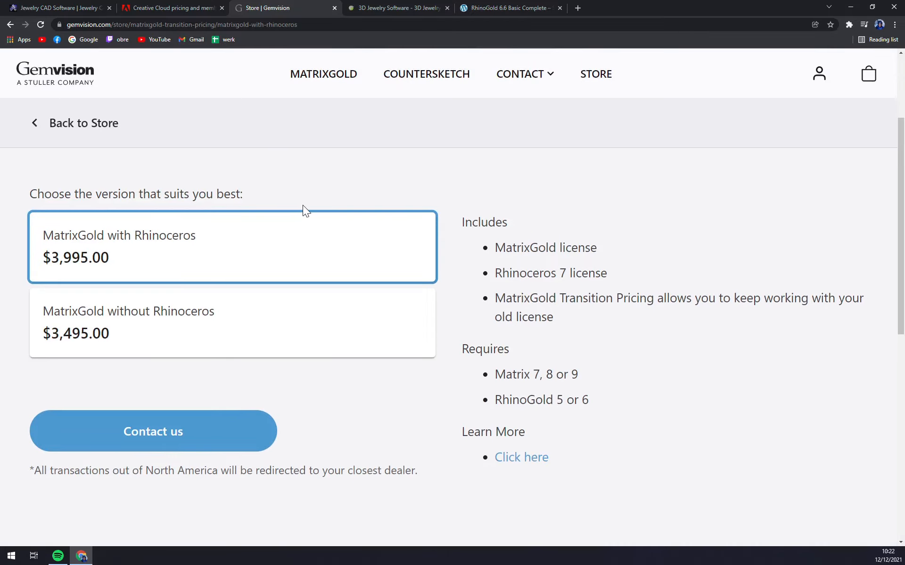
mouse_move(273, 120)
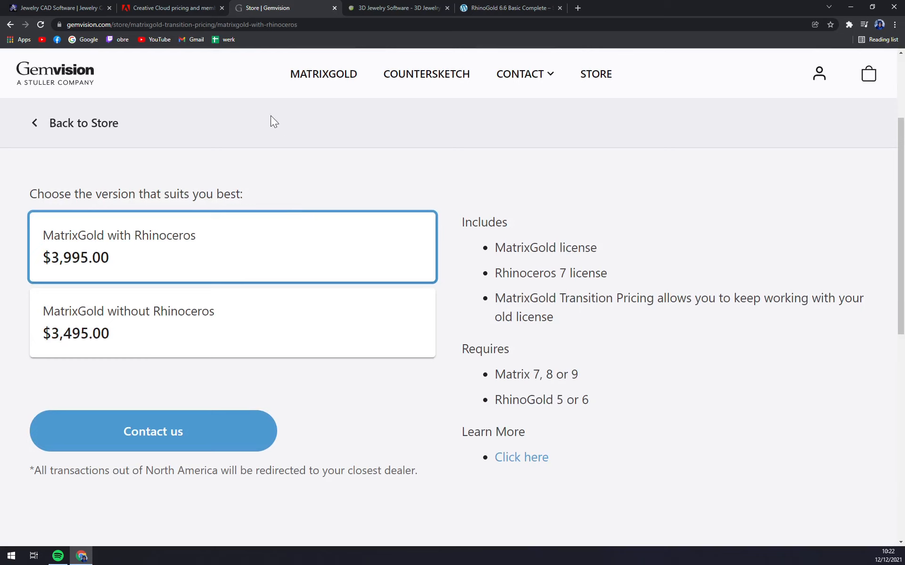
mouse_move(278, 149)
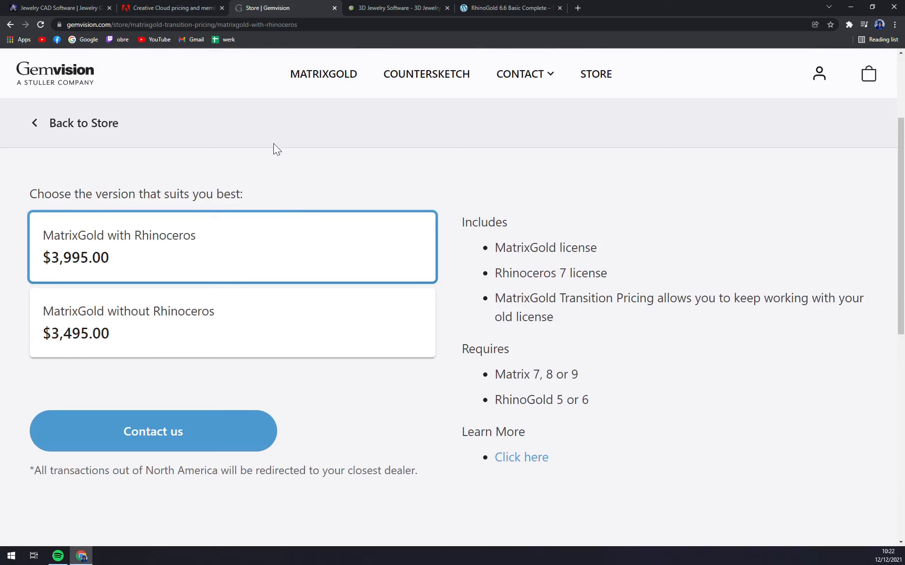
mouse_move(282, 144)
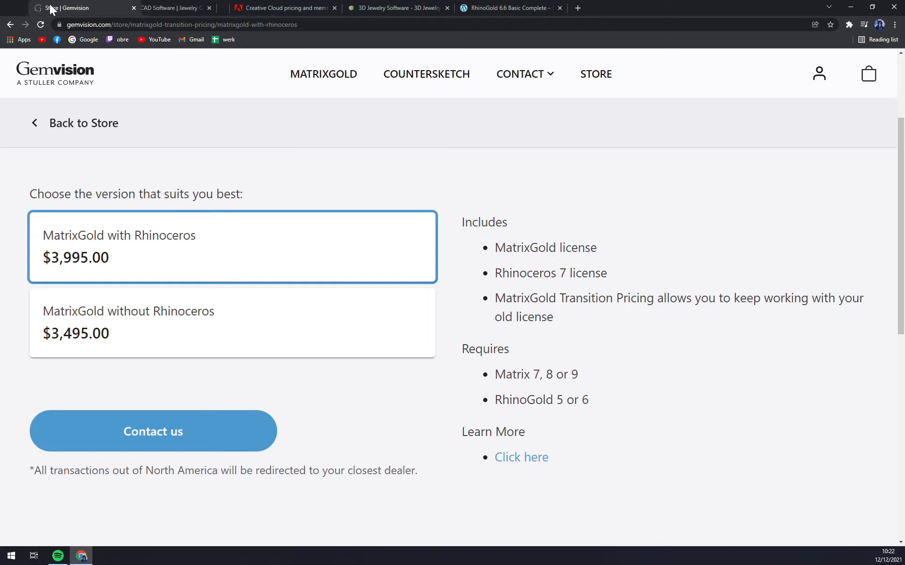
scroll("down", 3)
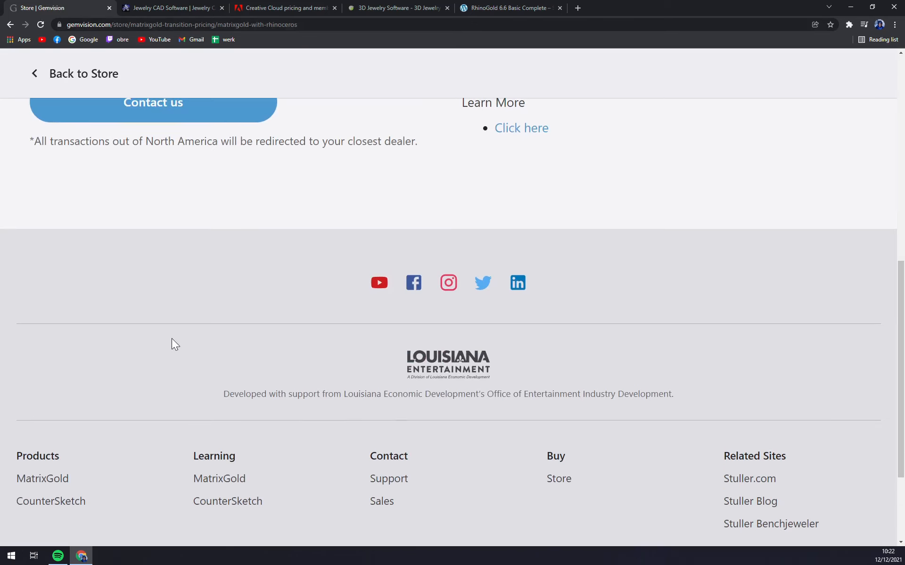
scroll("up", 3)
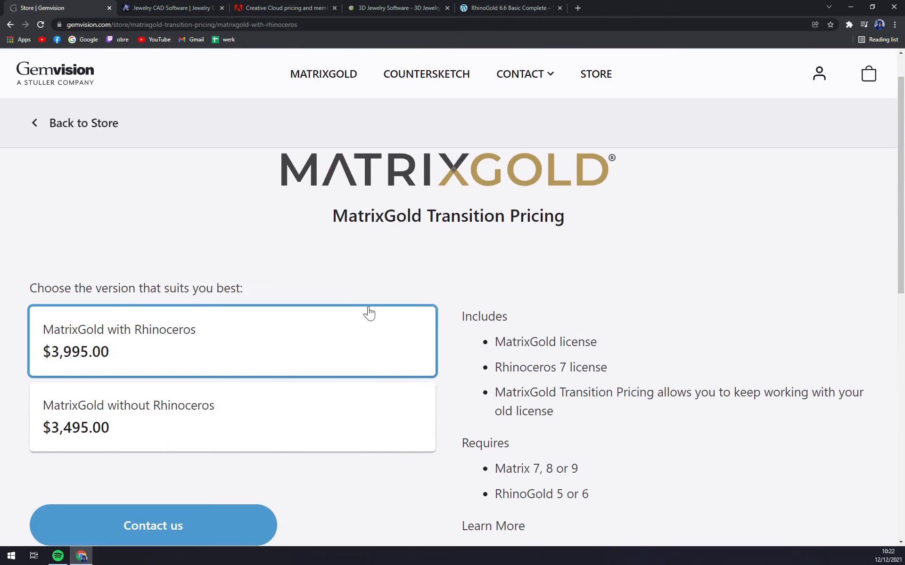
scroll("up", 3)
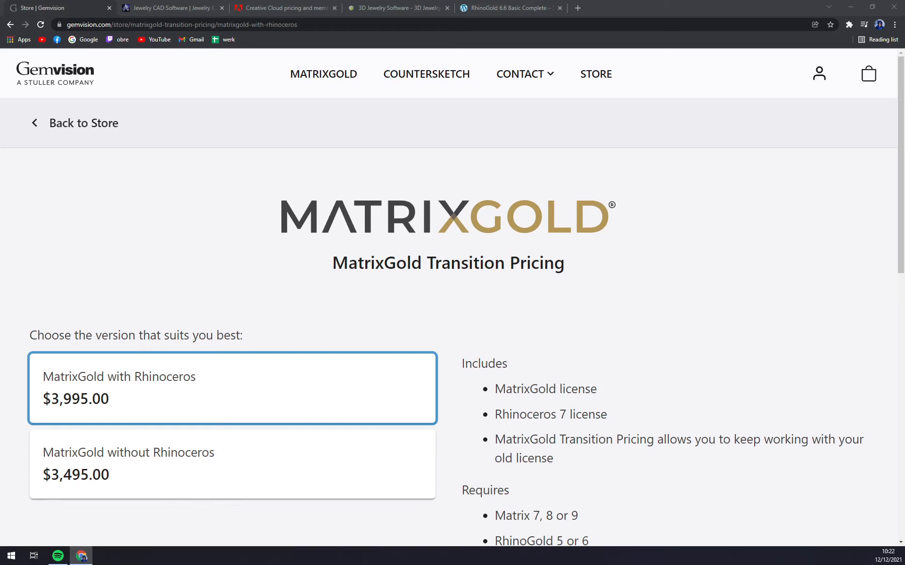
mouse_move(392, 6)
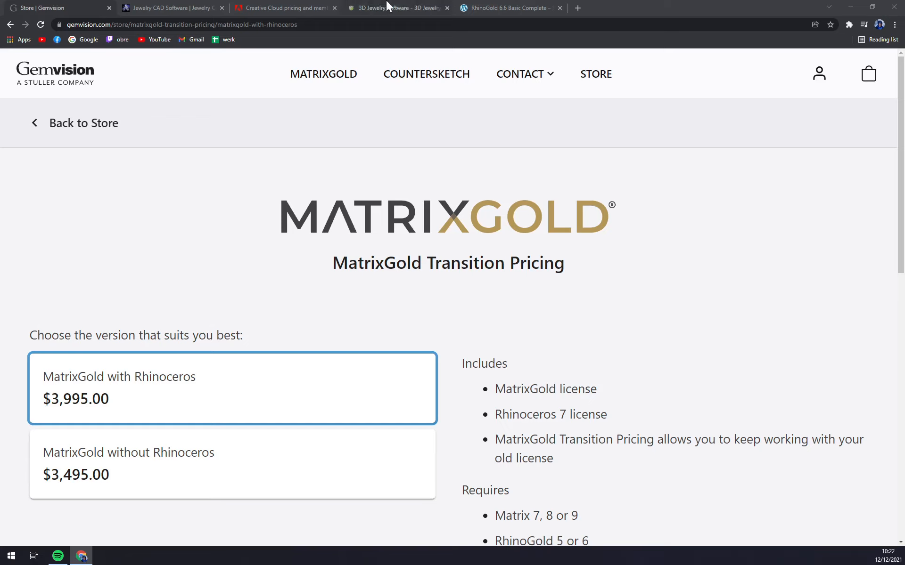
mouse_move(395, 8)
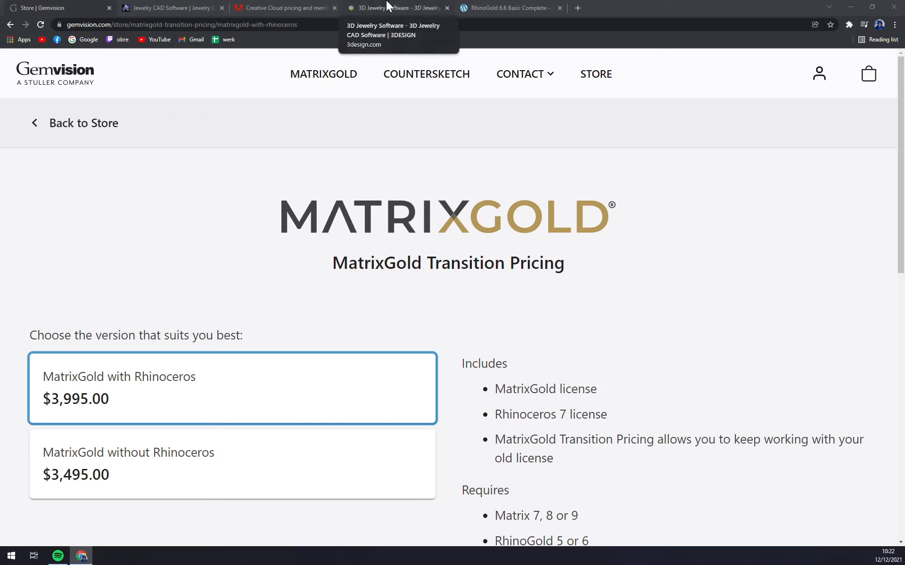
Step: View the 3DESIGN homepage, then return the tab to the Google results for 3design
left_click(395, 7)
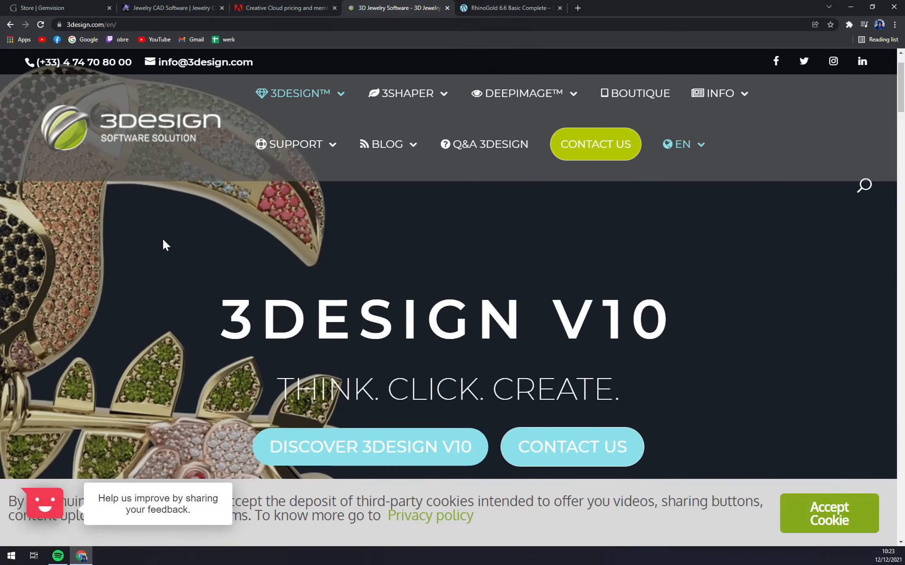
scroll("down", 3)
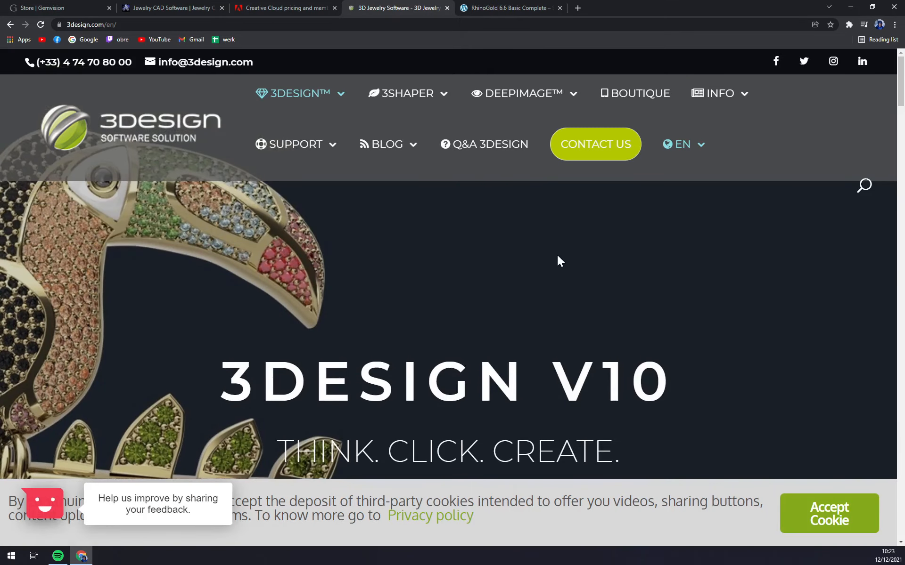
left_click(683, 144)
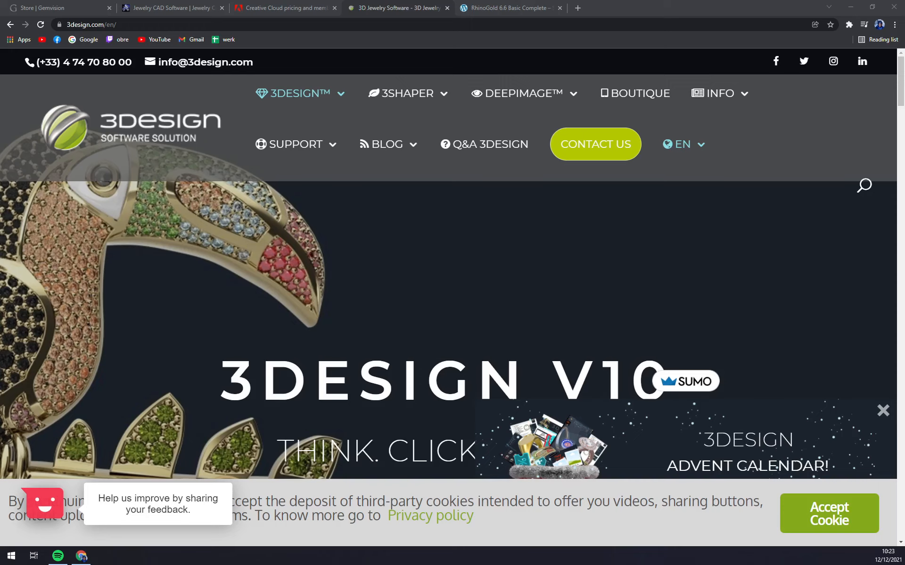
scroll("down", 3)
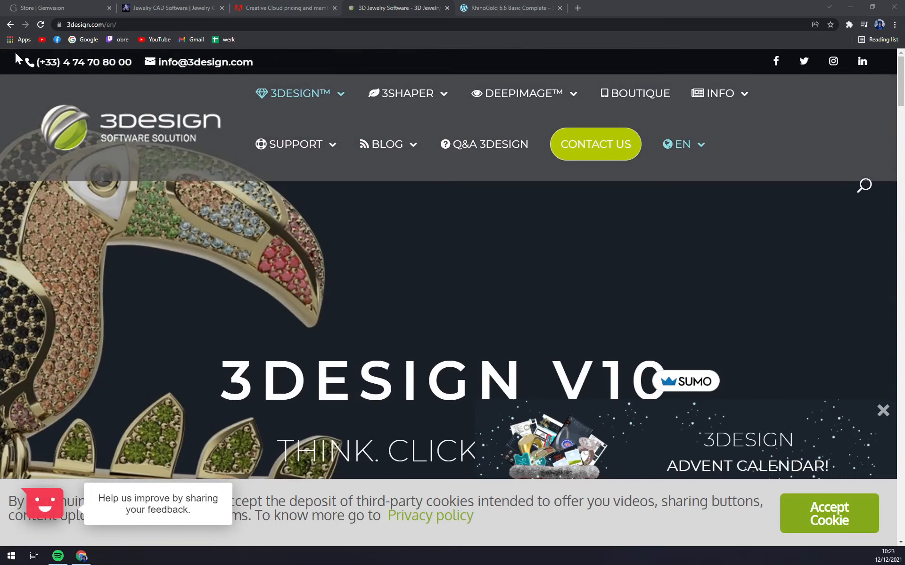
left_click(395, 9)
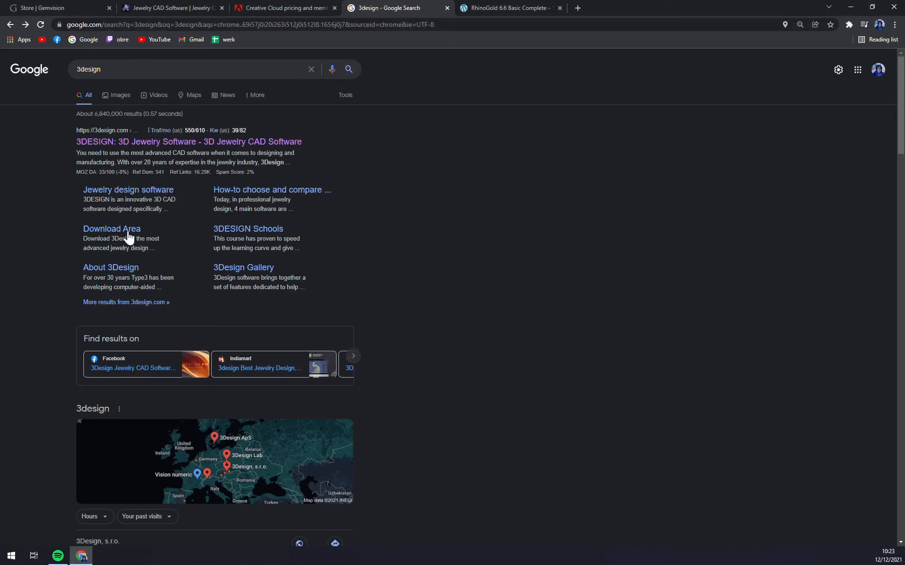
Step: Switch to the RhinoGold 6.6 Basic Complete page priced at US$3,595
left_click(509, 8)
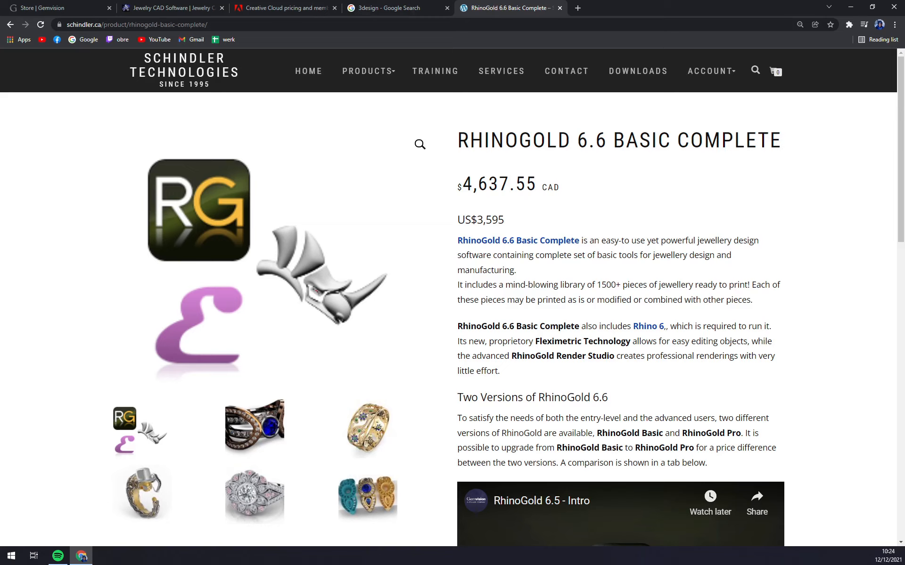
mouse_move(189, 286)
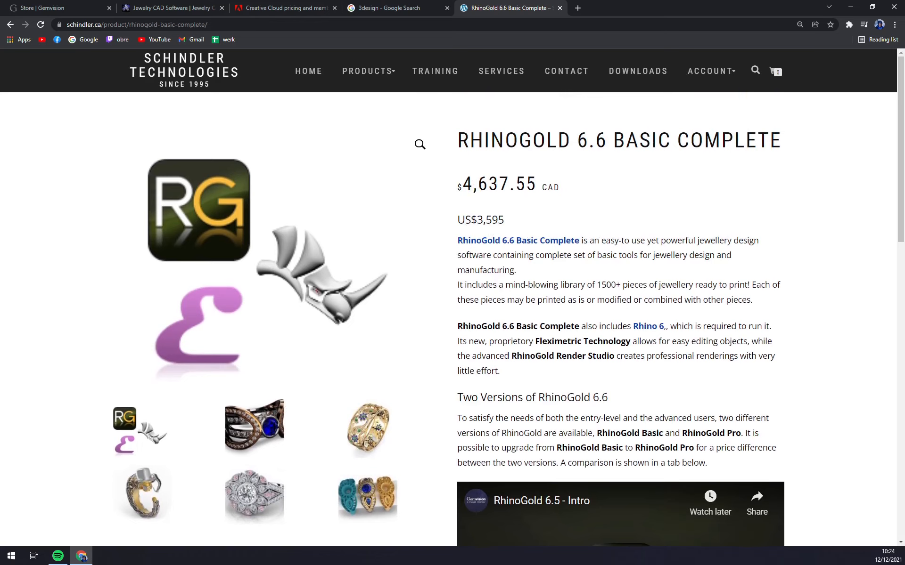
left_click(283, 8)
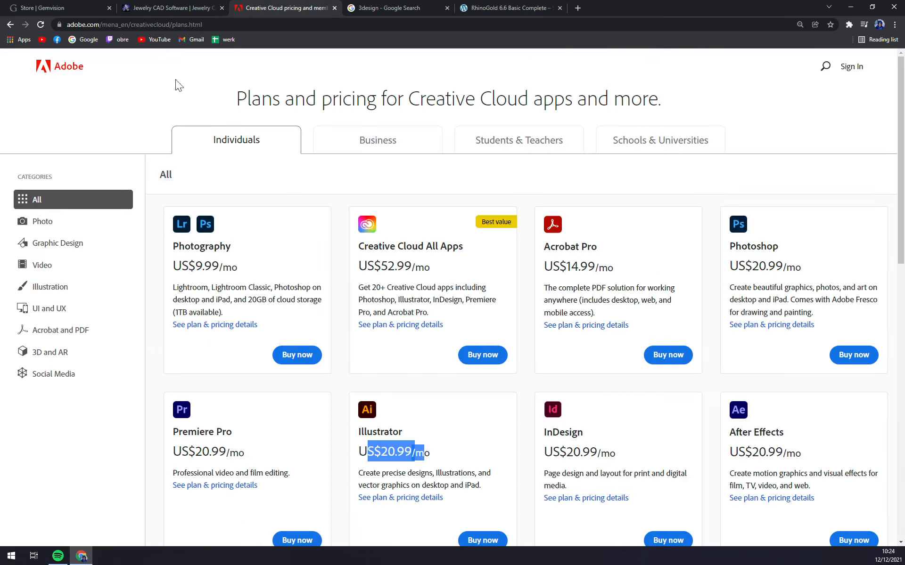
left_click(510, 8)
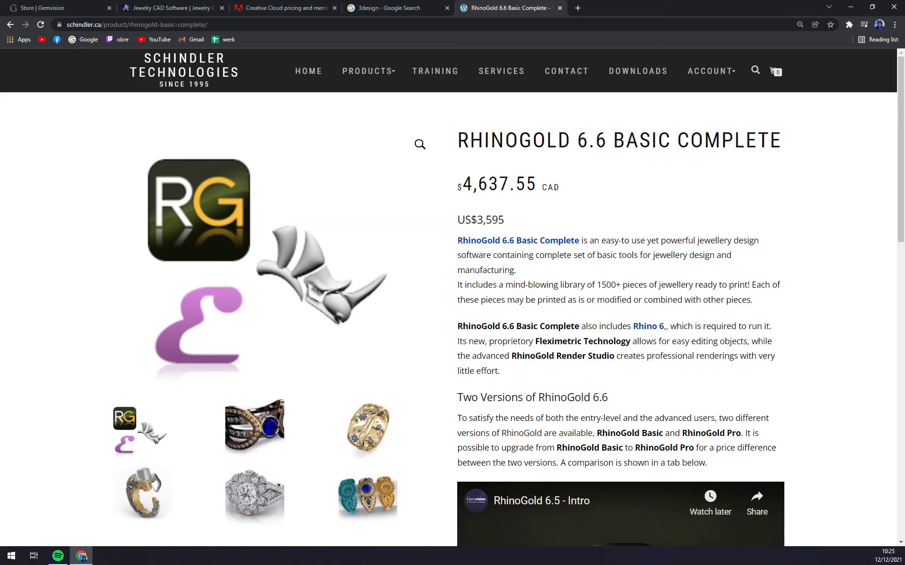
mouse_move(138, 388)
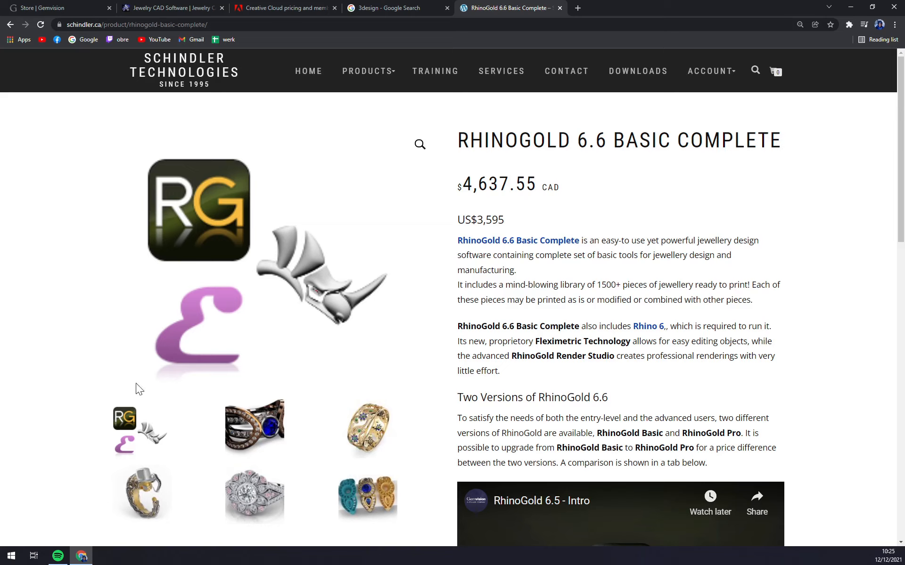
mouse_move(696, 222)
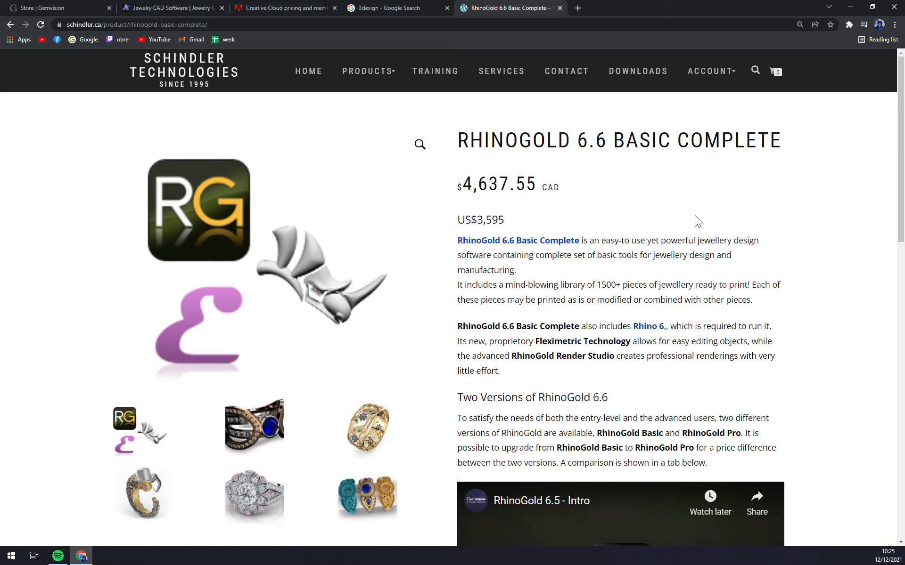
mouse_move(718, 225)
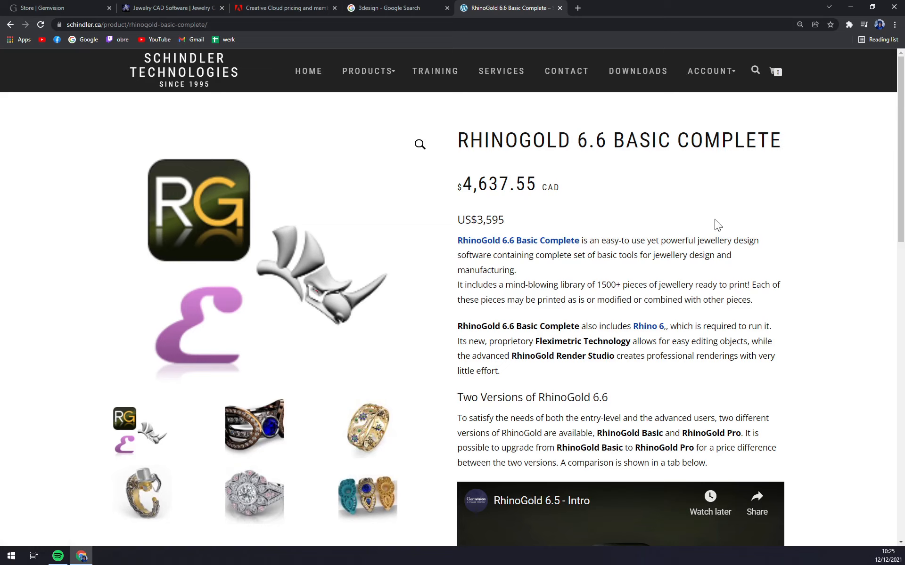
mouse_move(11, 556)
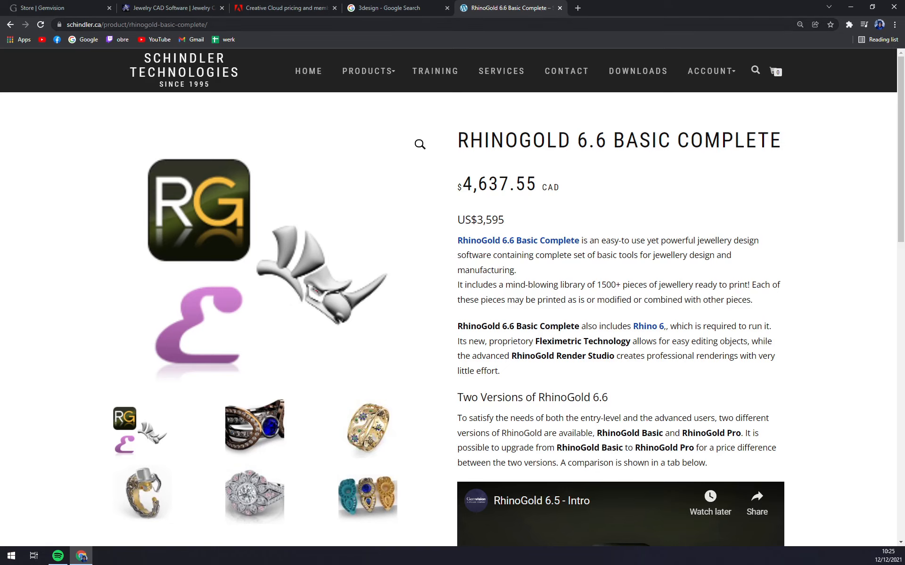
Step: From the 3design Google results, follow the 3DESIGN: 3D Jewelry Software link to its homepage
left_click(392, 8)
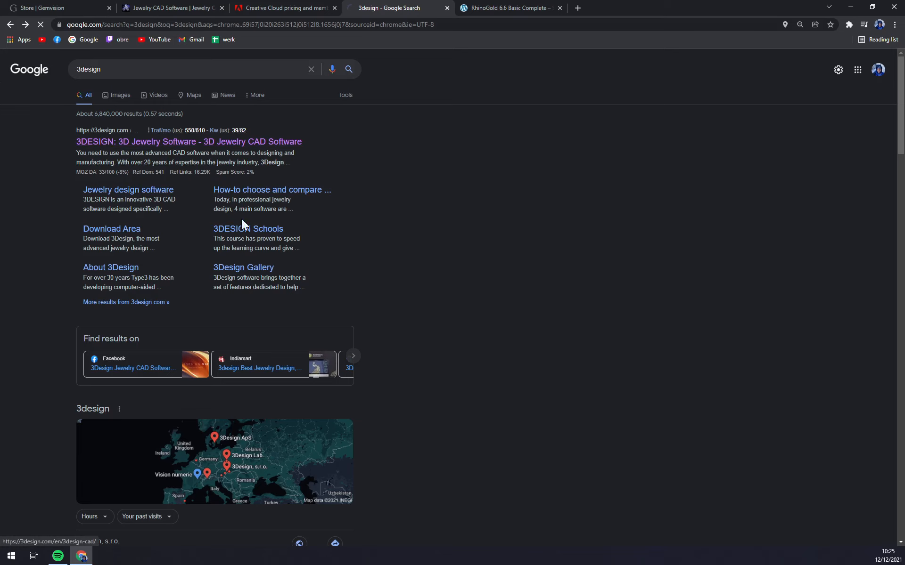
left_click(186, 141)
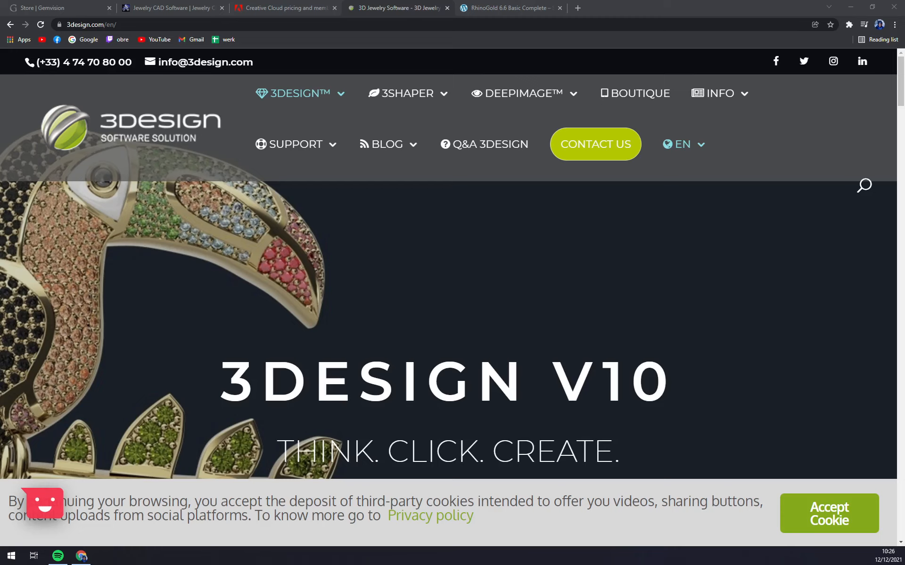
mouse_move(386, 290)
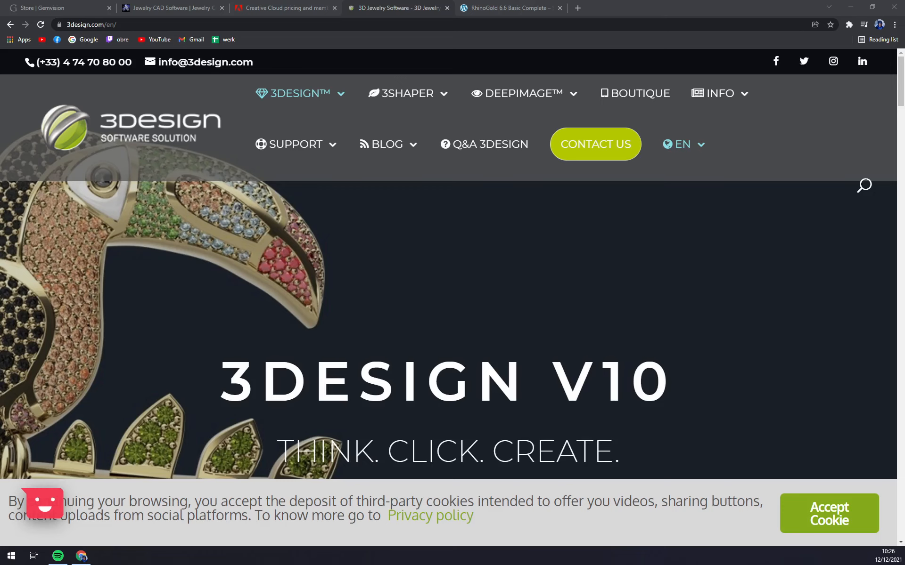
Step: Revisit the MatrixGold pricing, Creative Cloud plans, Jewelry CAD Dream, 3DESIGN and RhinoGold tabs
left_click(58, 8)
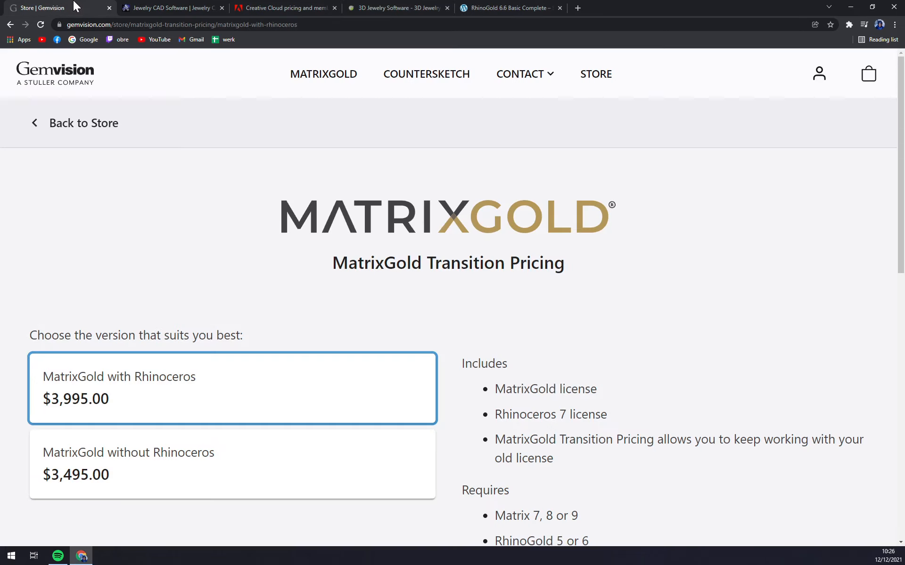
mouse_move(376, 286)
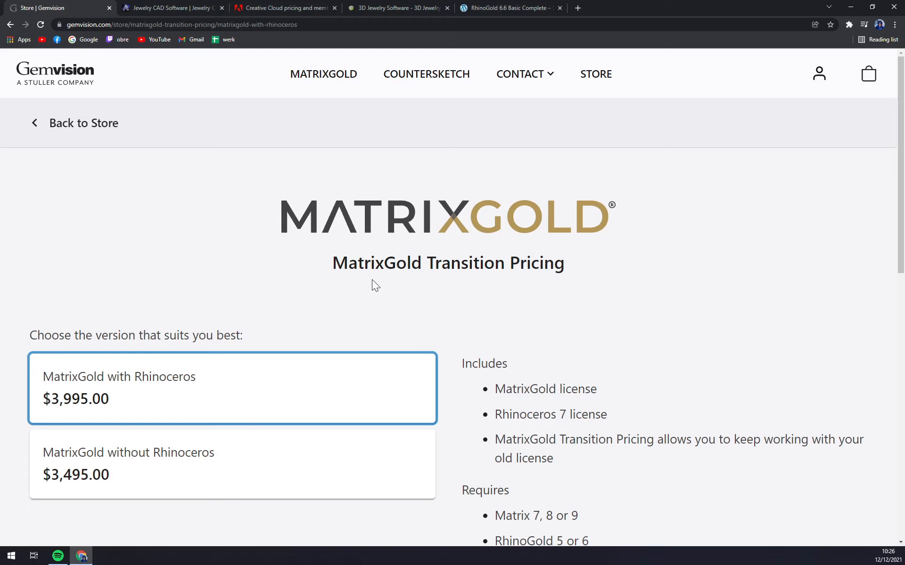
mouse_move(379, 266)
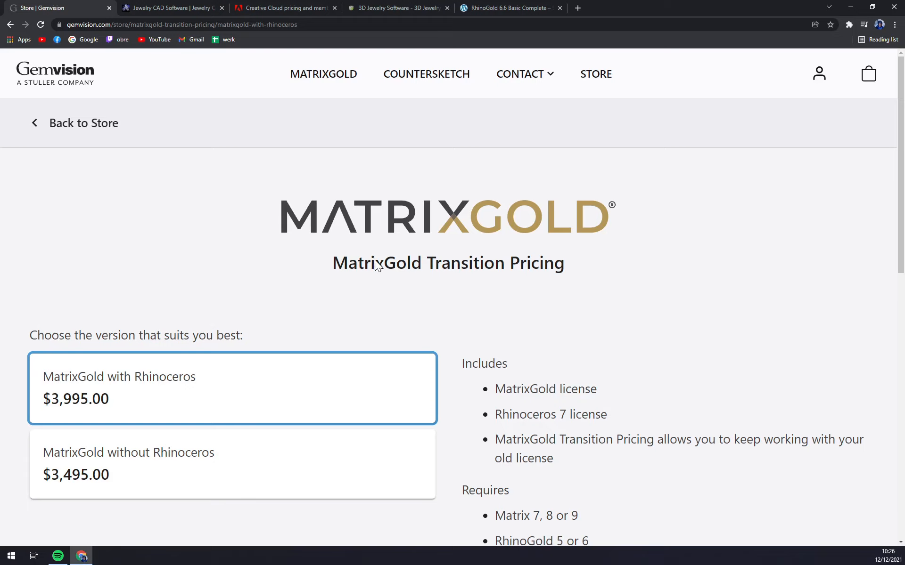
mouse_move(208, 274)
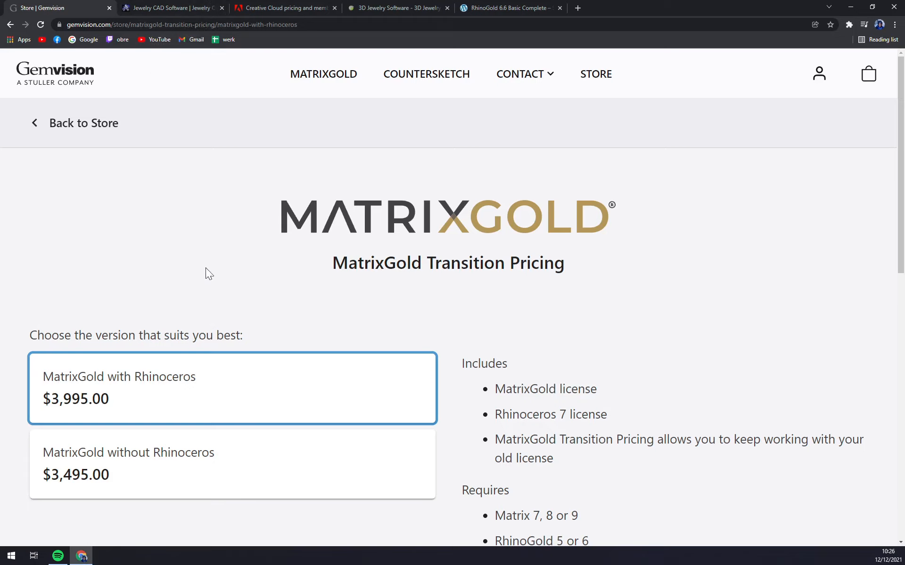
scroll("down", 3)
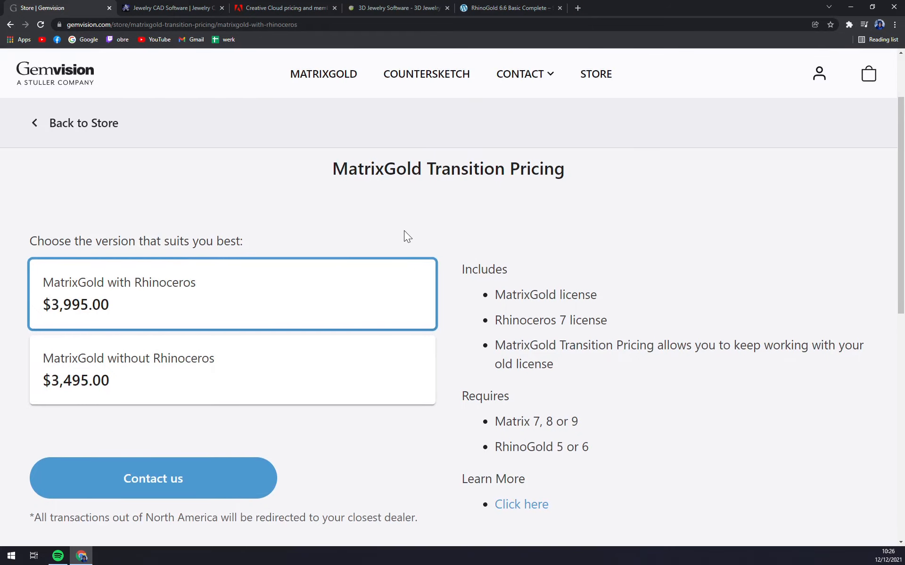
mouse_move(291, 5)
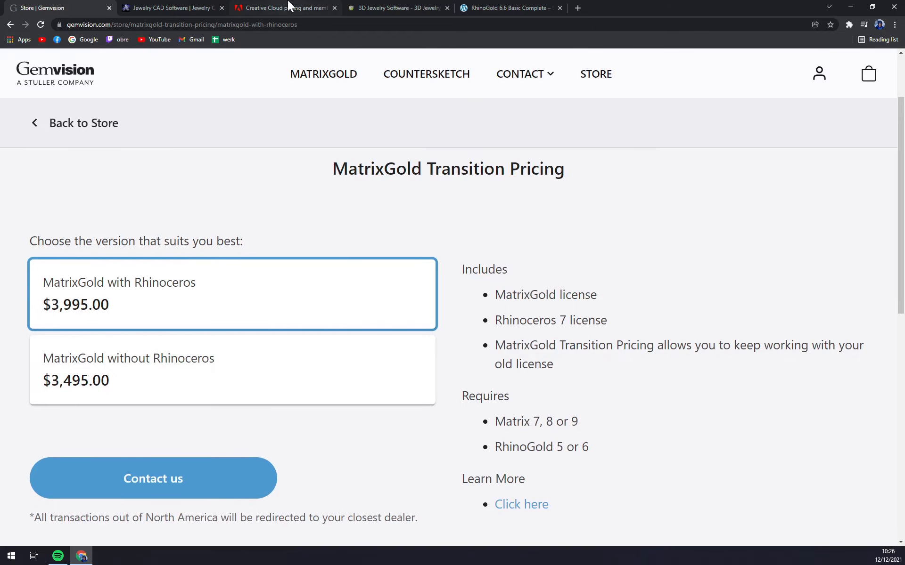
left_click(283, 7)
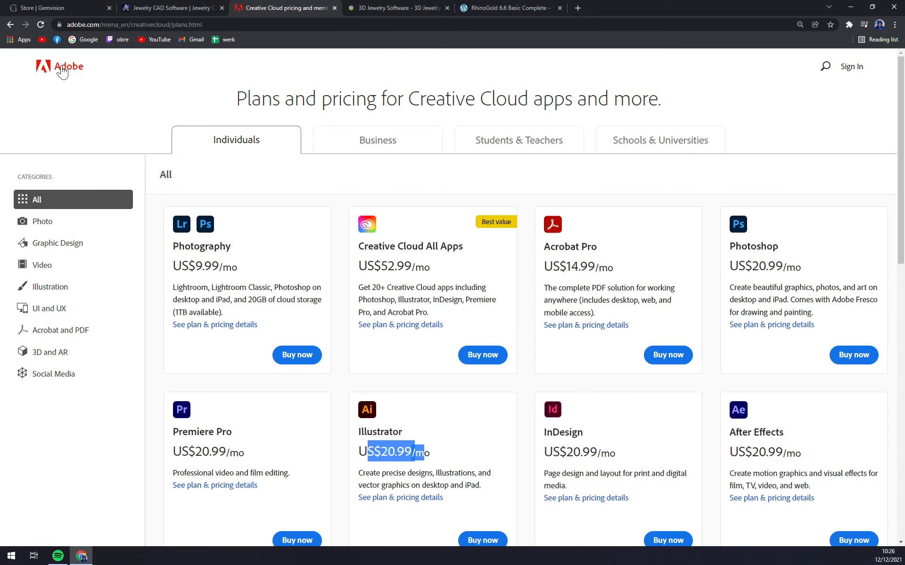
mouse_move(246, 167)
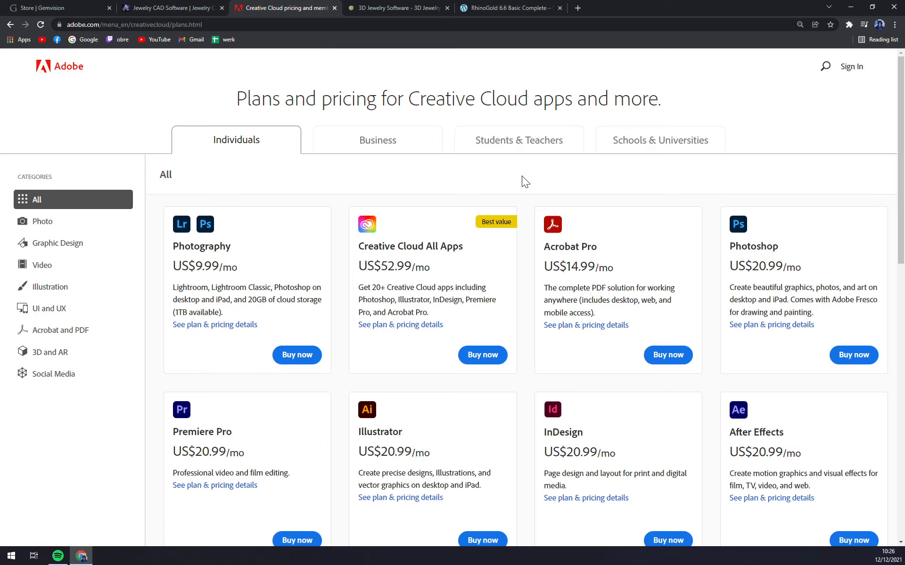
left_click(172, 8)
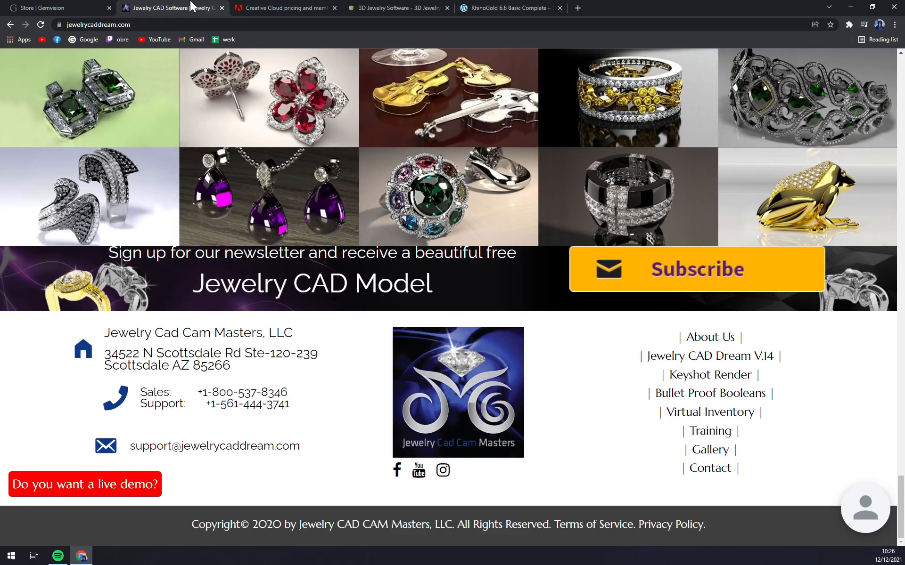
left_click(396, 8)
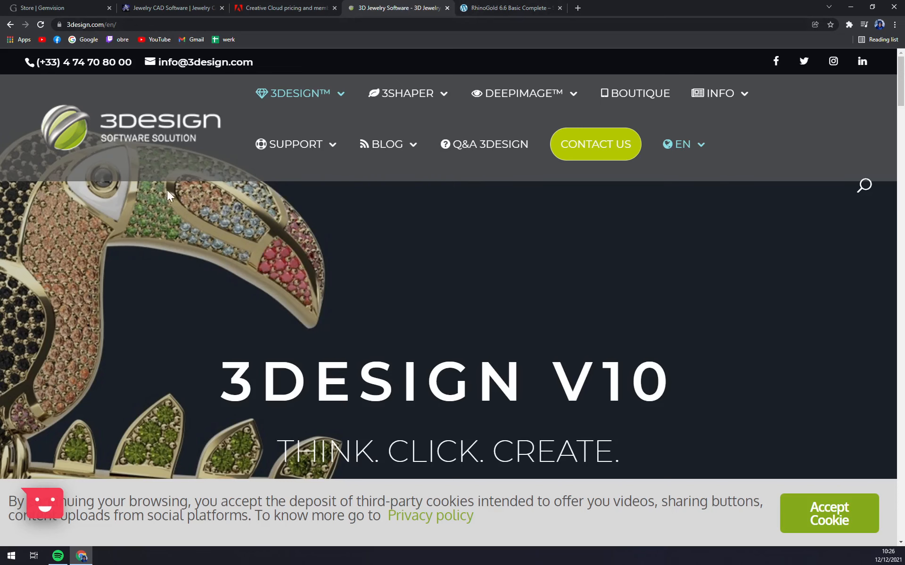
mouse_move(522, 5)
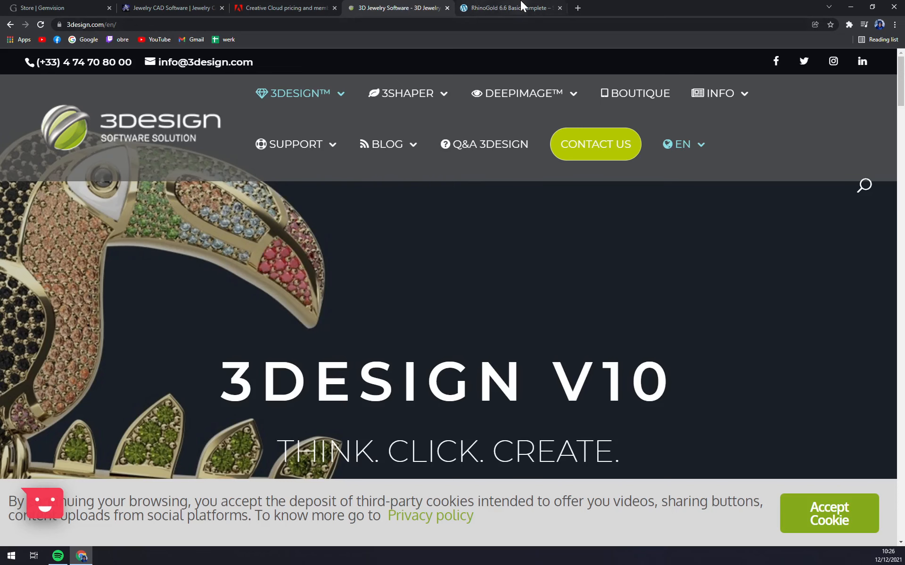
left_click(510, 7)
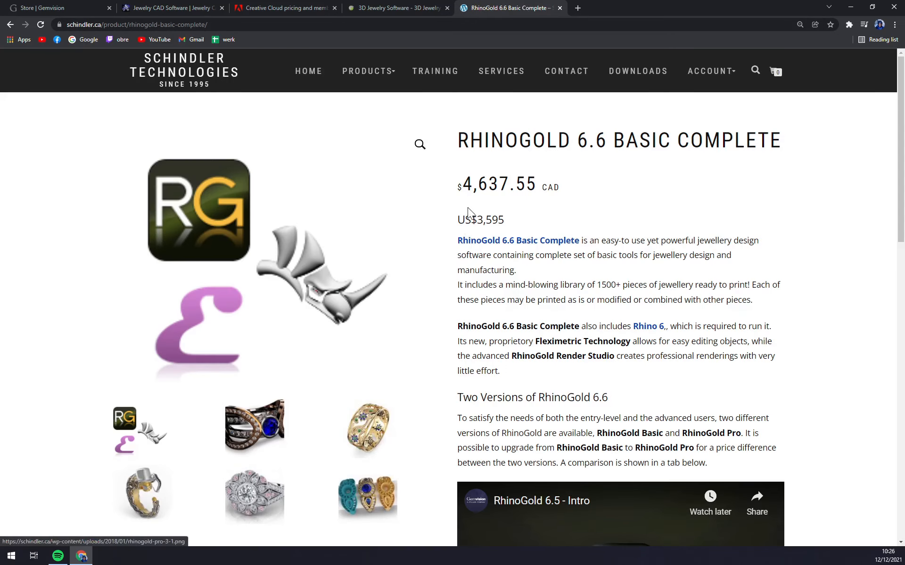
Step: Return to the Jewelry CAD Dream tab and scroll back to the homepage top
left_click(170, 8)
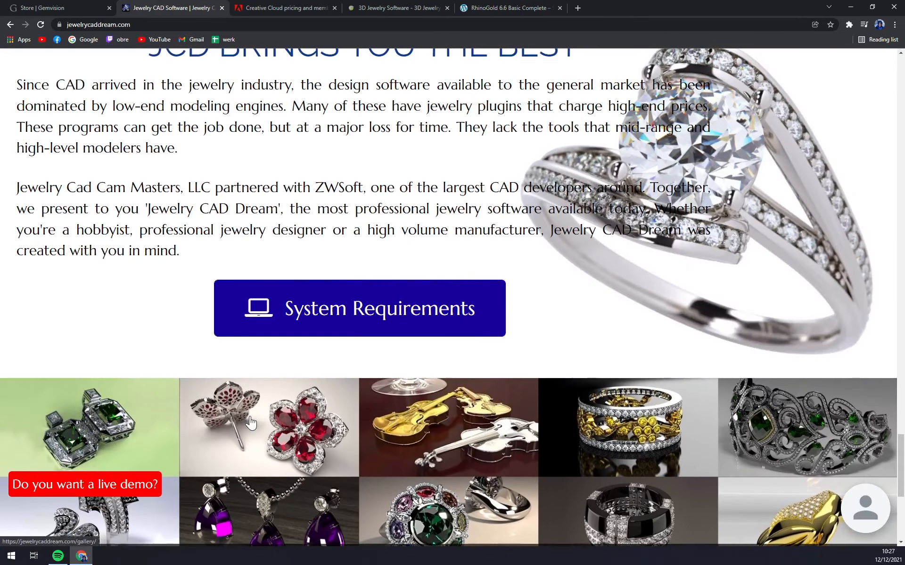
scroll("down", 3)
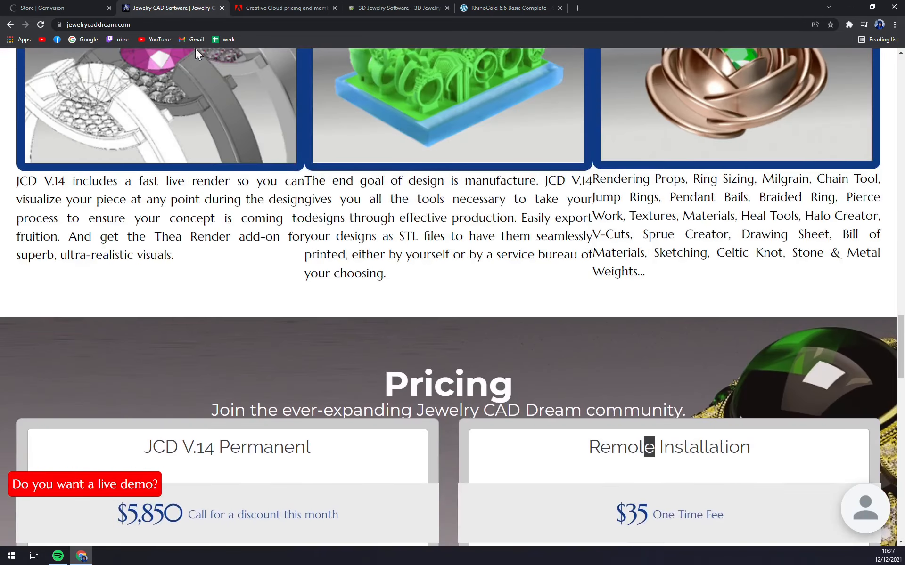
scroll("up", 3)
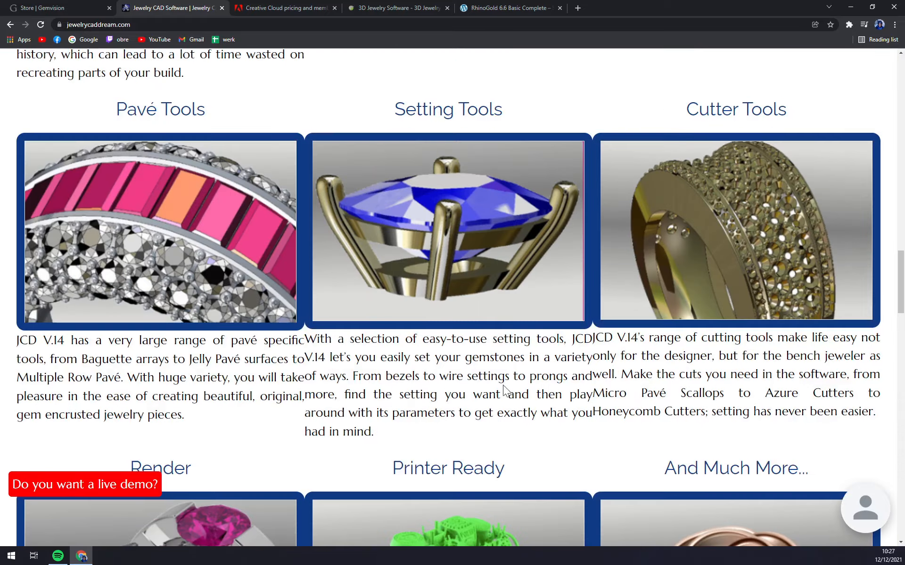
scroll("up", 3)
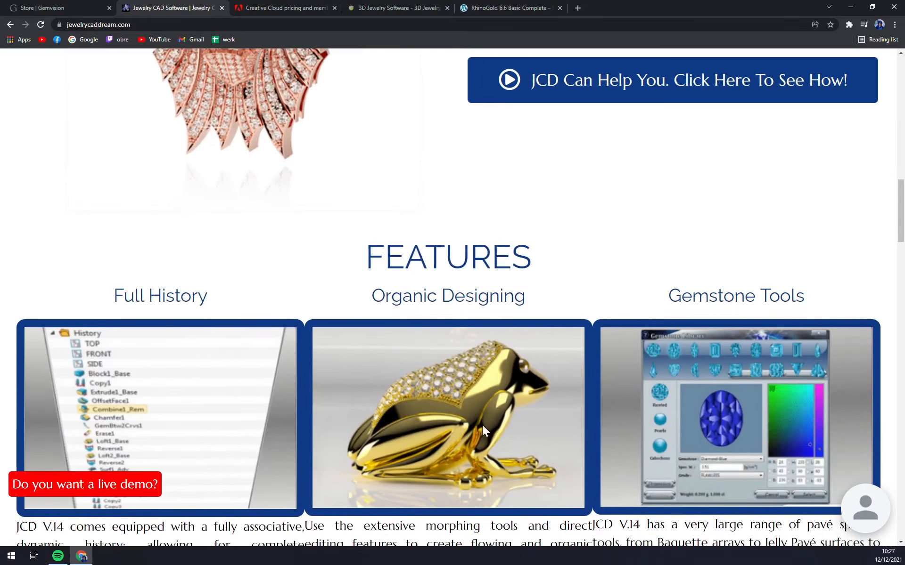
scroll("up", 3)
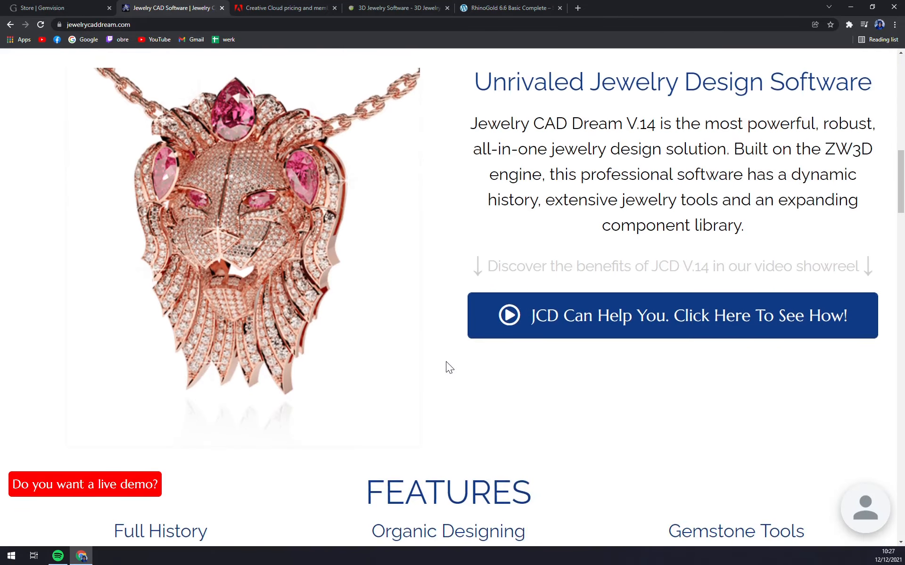
scroll("up", 3)
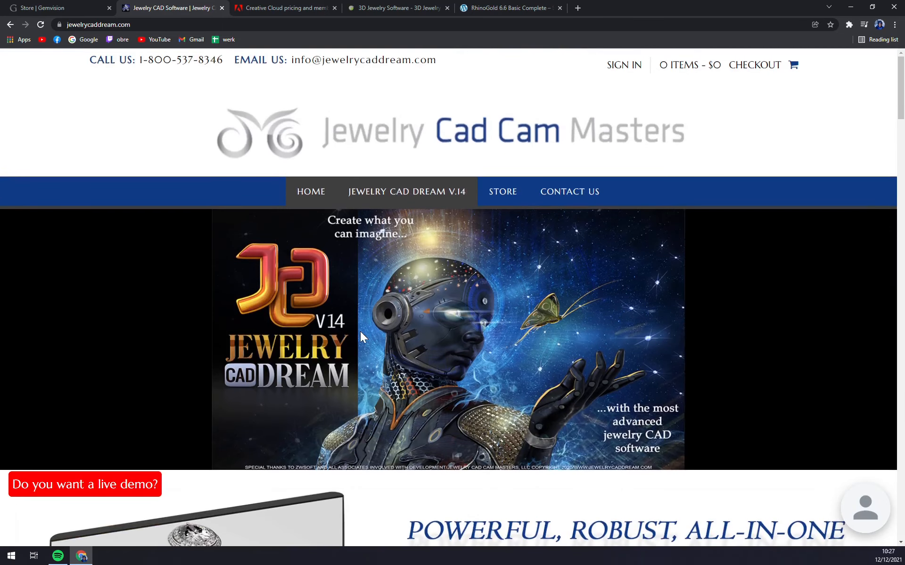